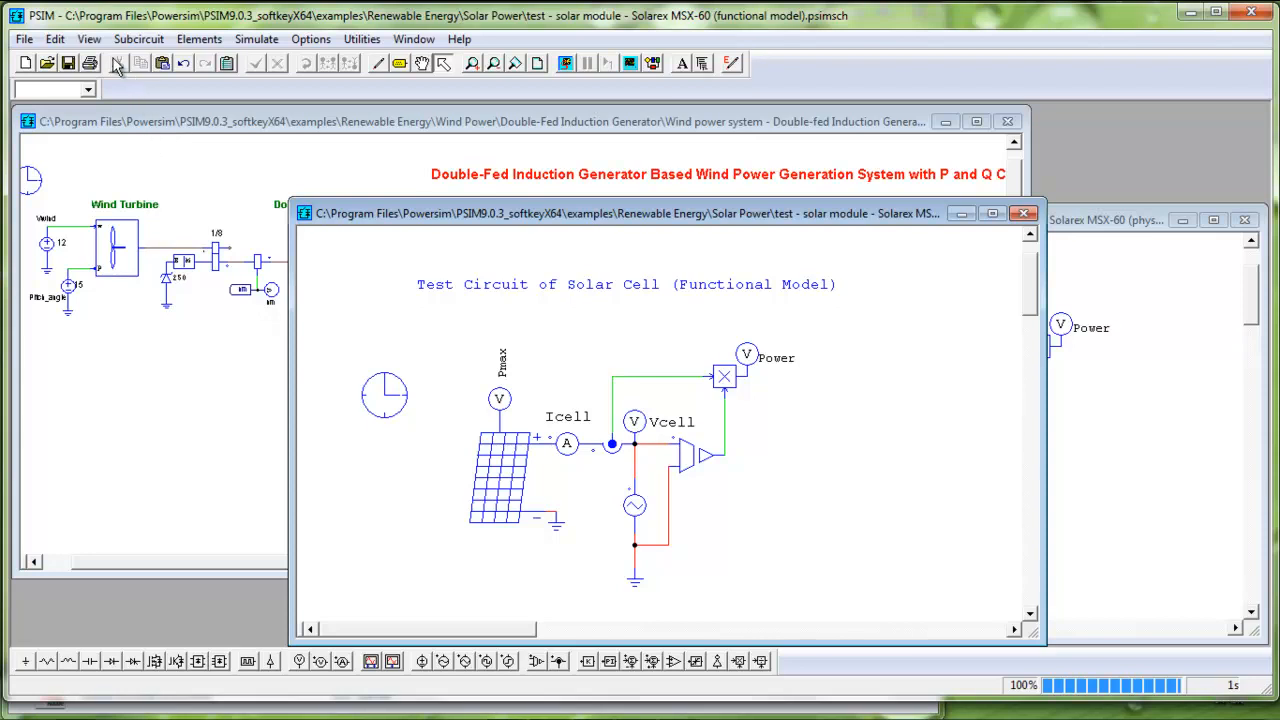
Show the Library Browser and expand Elements > Power > Renewable Energy
{"action": "left_click", "coordinate": [88, 38]}
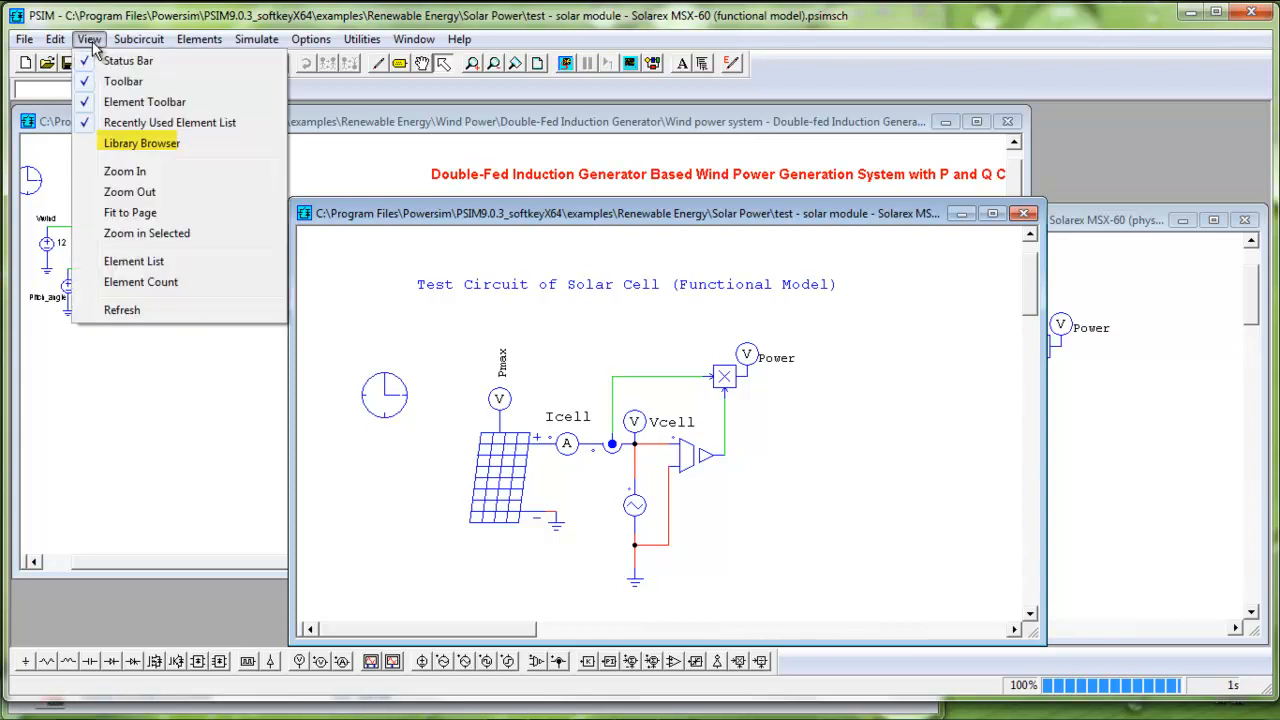
{"action": "left_click", "coordinate": [140, 142]}
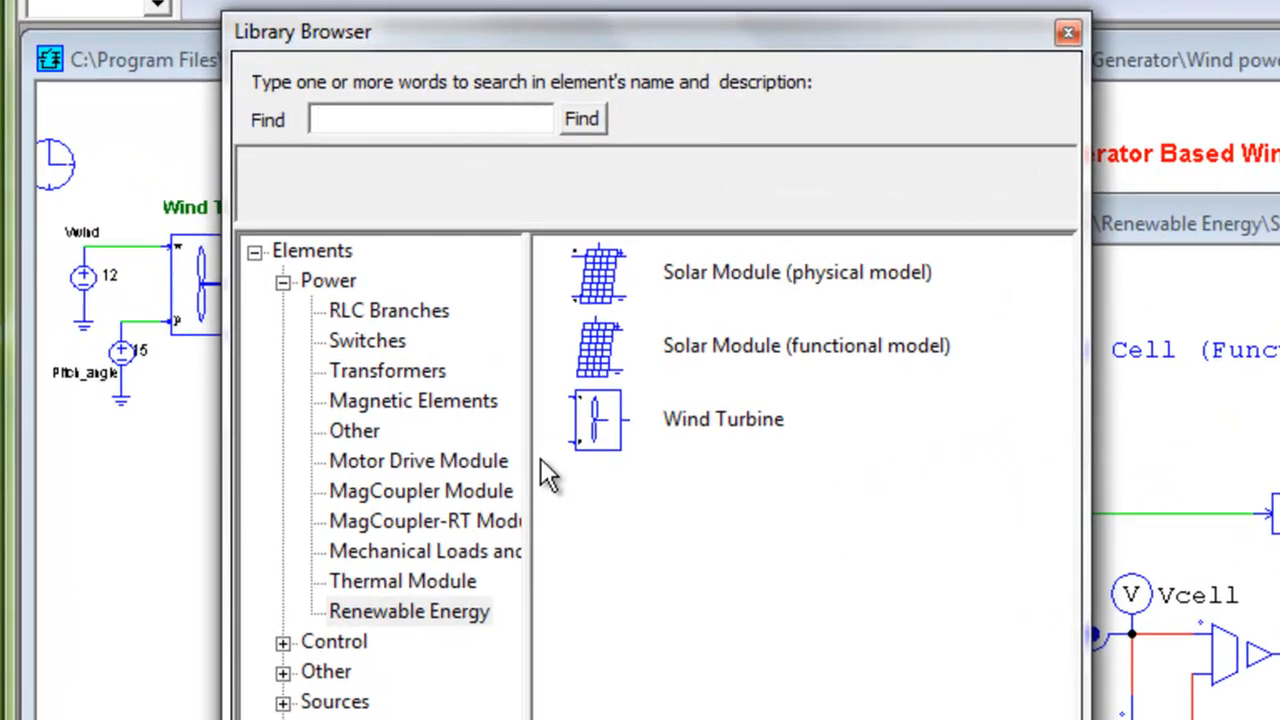
{"action": "left_click", "coordinate": [430, 118]}
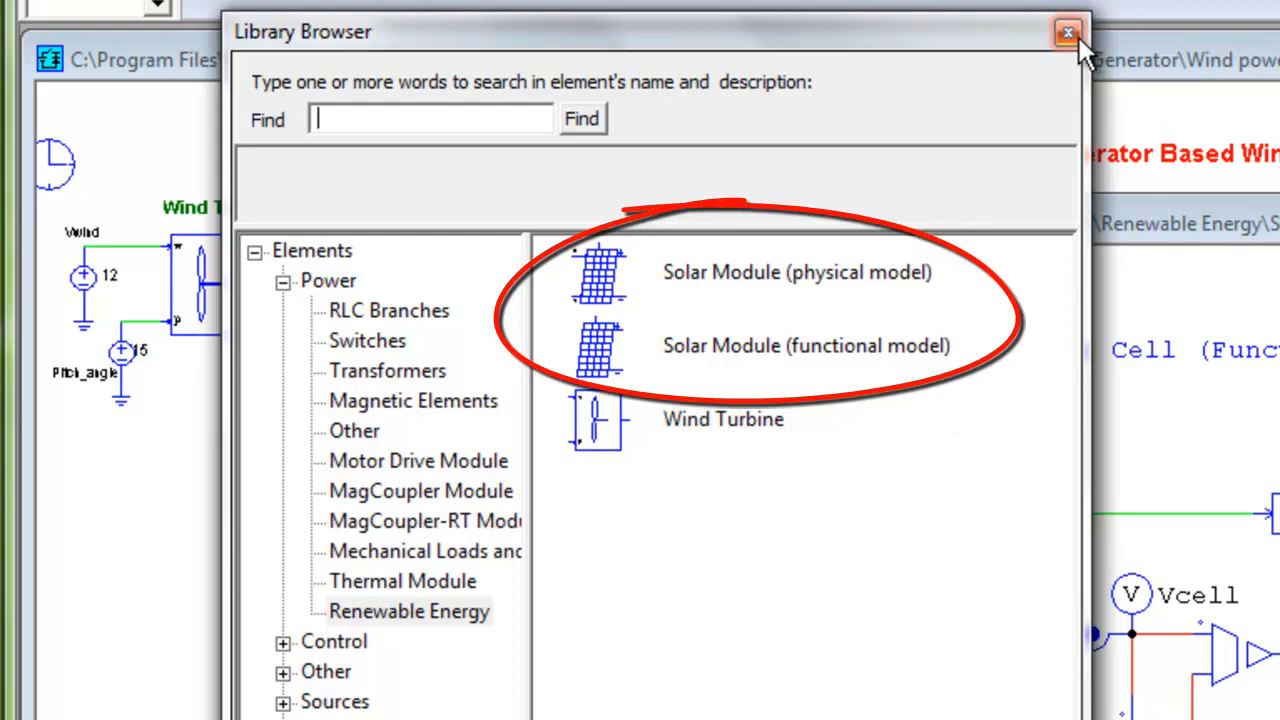
{"action": "mouse_move", "coordinate": [996, 284]}
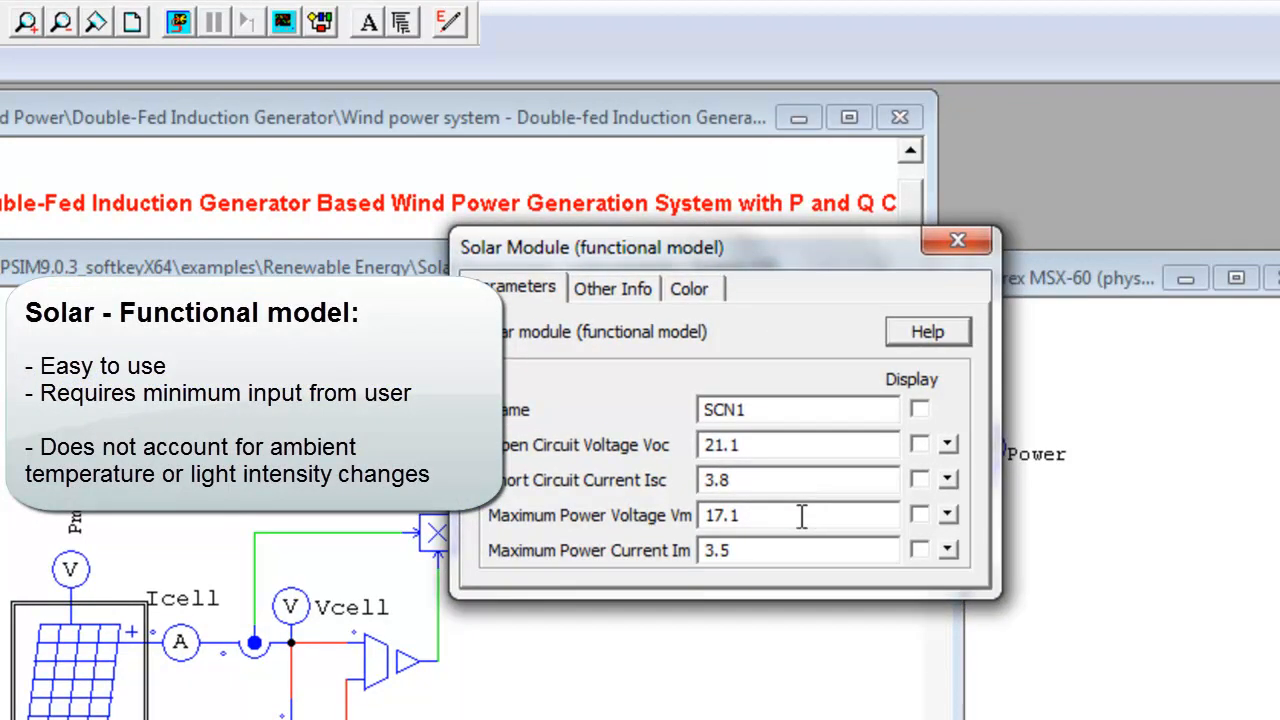
{"action": "mouse_move", "coordinate": [800, 550]}
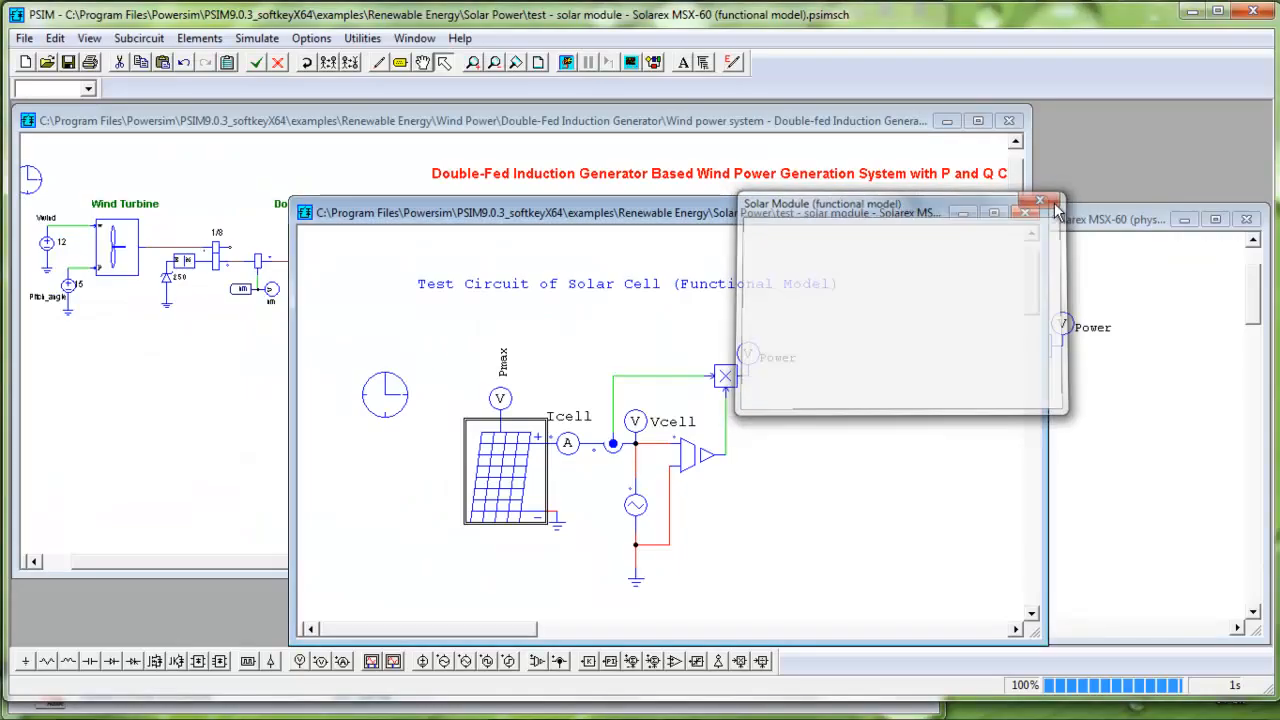
Bring the physical-model test circuit forward and view its solar module's parameters
{"action": "left_click", "coordinate": [1040, 202]}
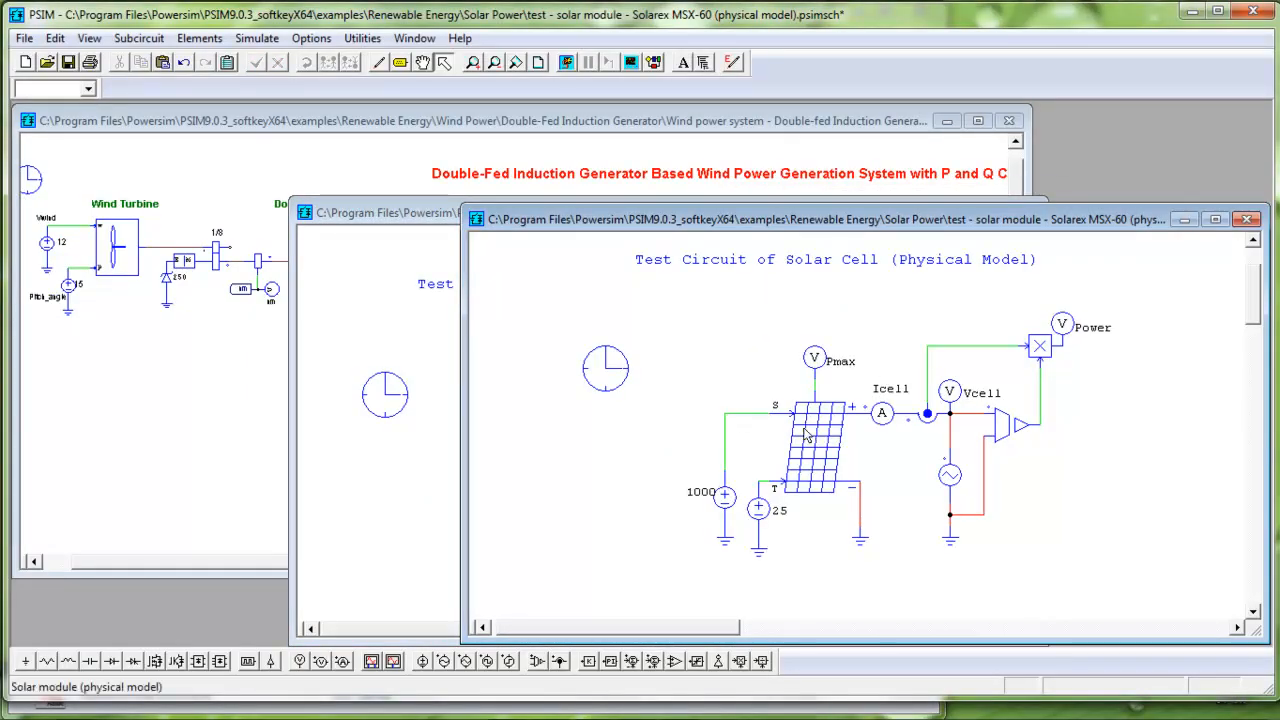
{"action": "double_click", "coordinate": [816, 444]}
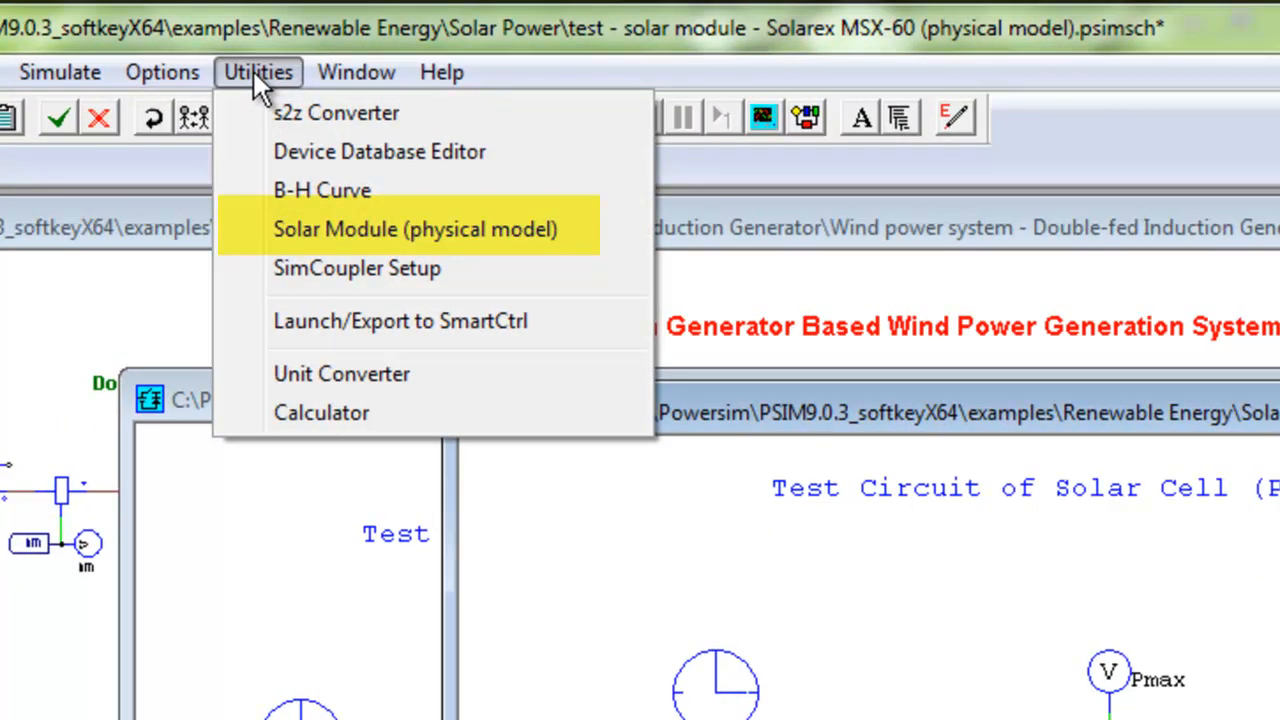
In the Solar Module (physical model) tool, enter MSX-60 datasheet values with Rs 0.0008 and calculate the I-V curve
{"action": "left_click", "coordinate": [414, 228]}
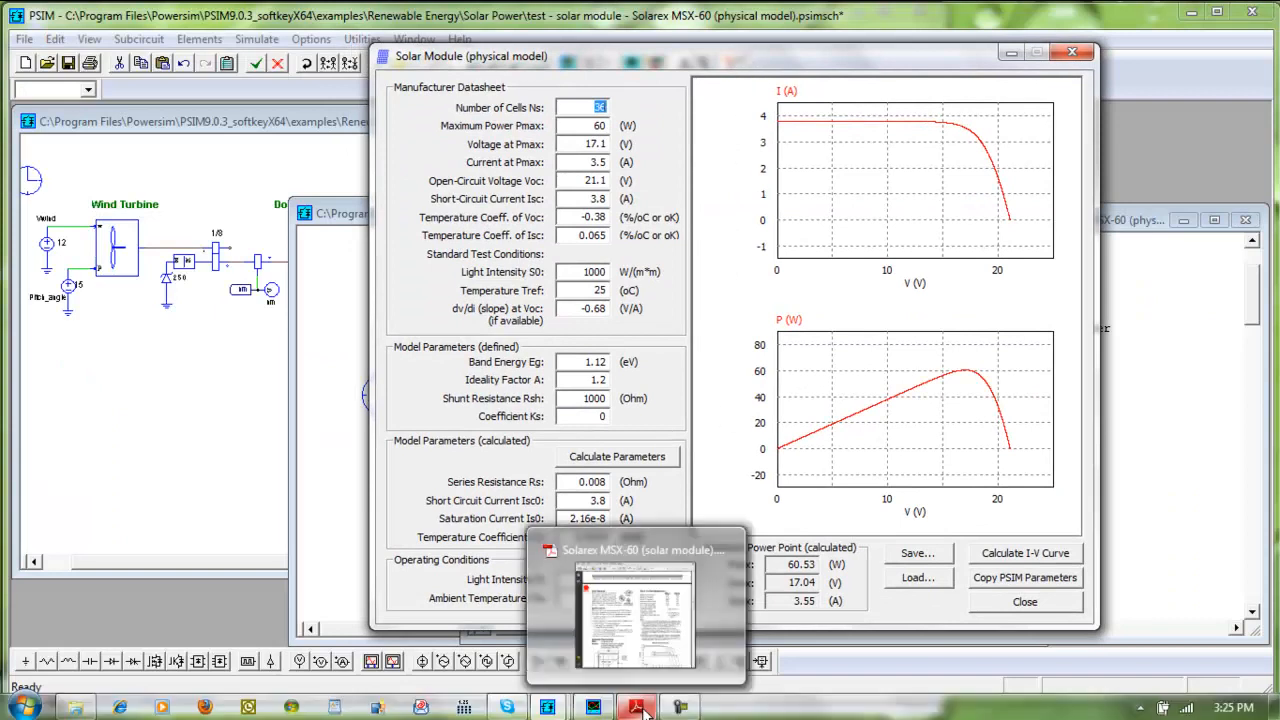
{"action": "left_click", "coordinate": [636, 708]}
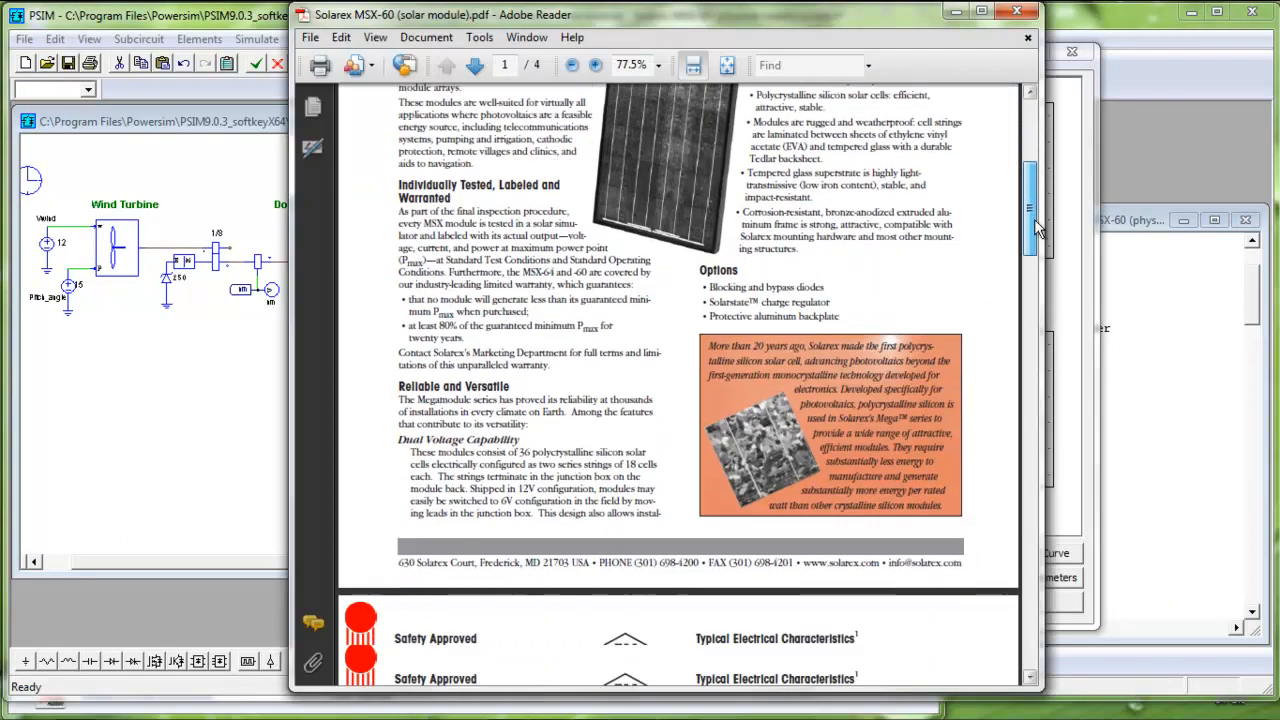
{"action": "scroll", "scroll_direction": "down", "scroll_amount": 3}
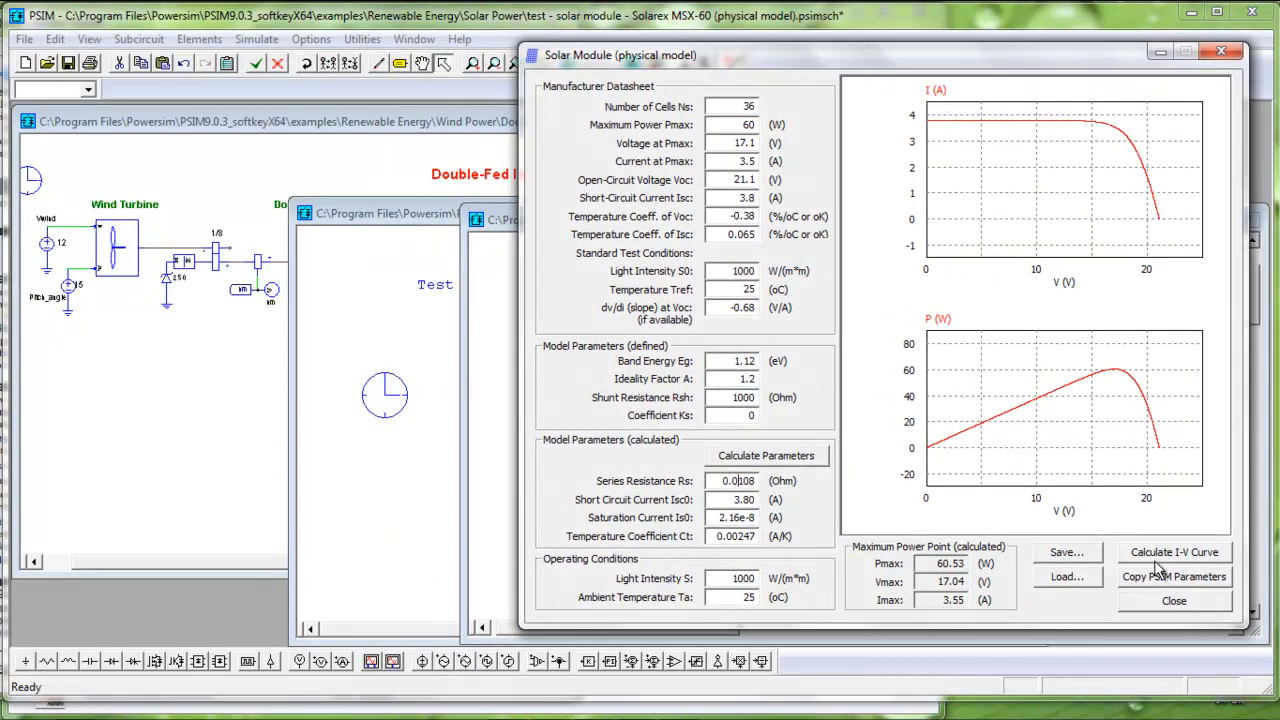
{"action": "left_click", "coordinate": [1174, 552]}
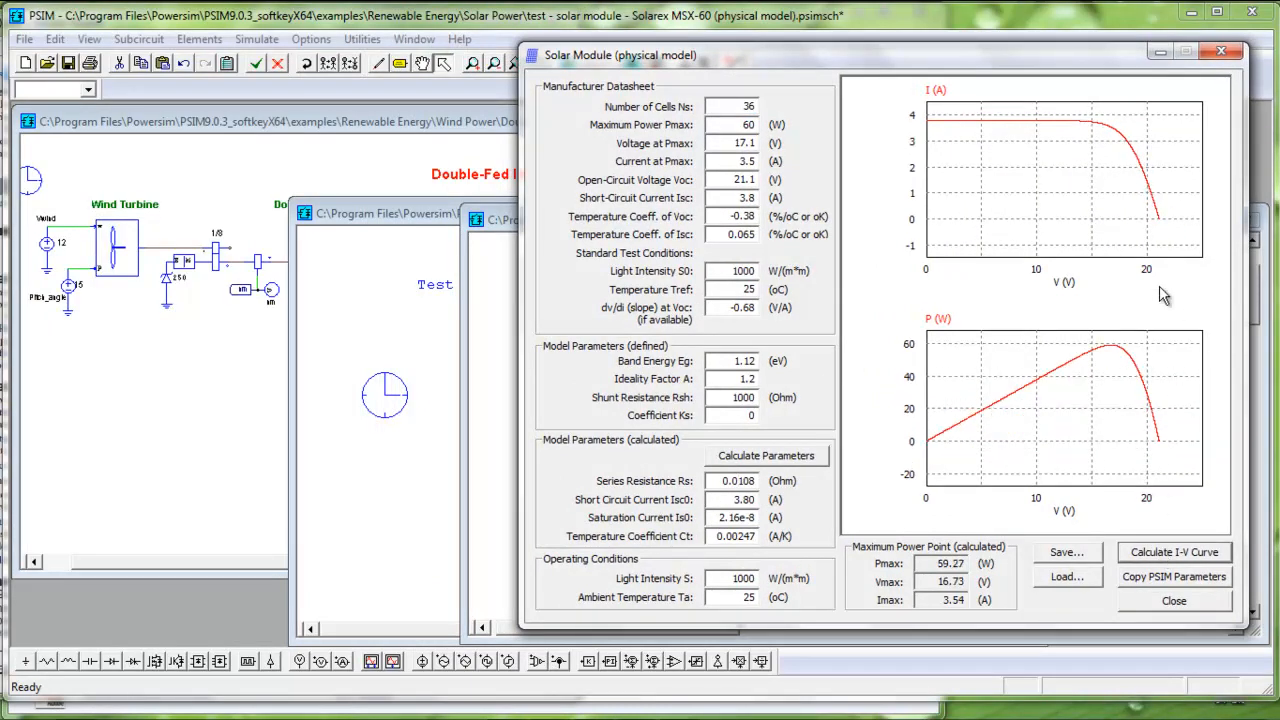
{"action": "left_click", "coordinate": [1174, 552]}
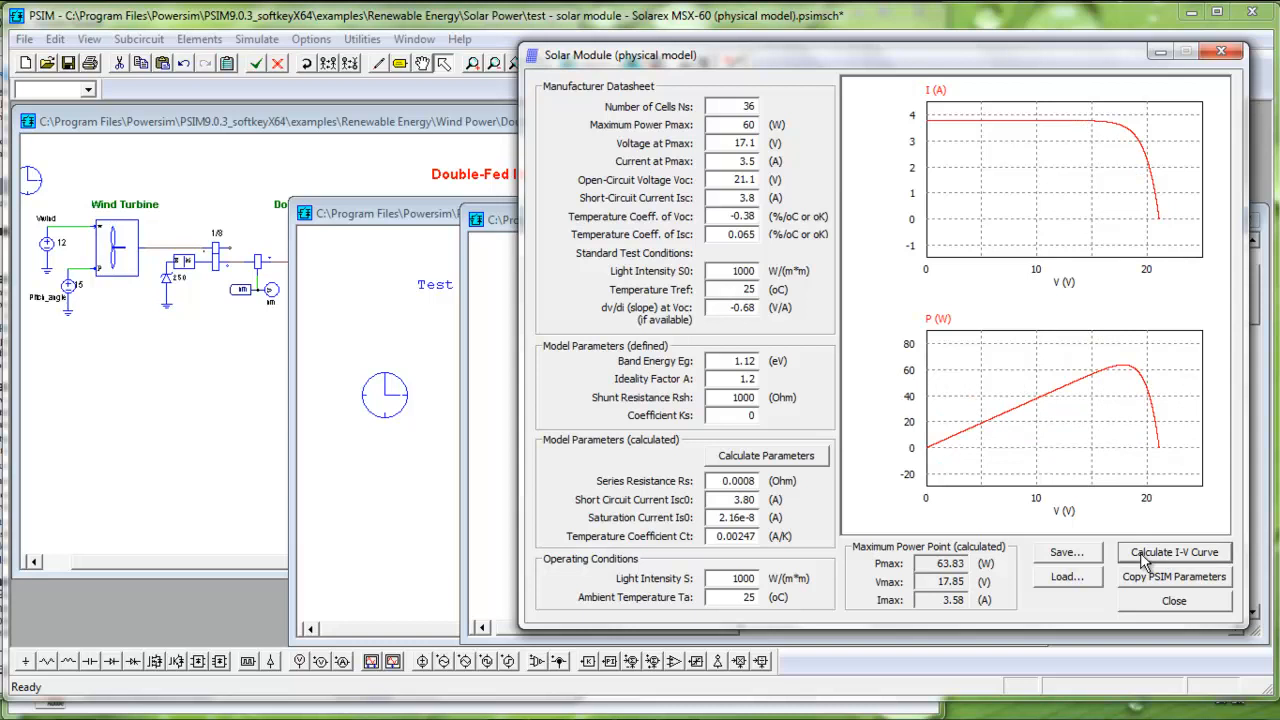
Copy the calculated PSIM parameters into schematic module SCP1 and confirm
{"action": "left_click", "coordinate": [1172, 576]}
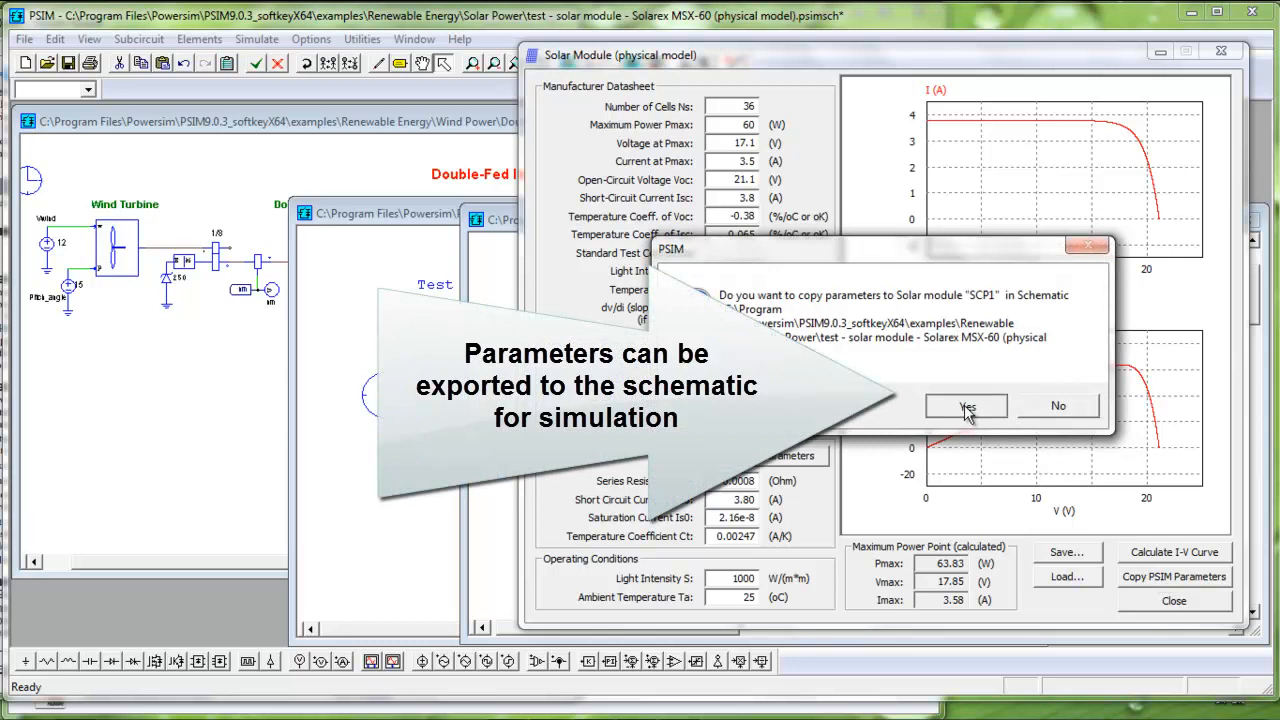
{"action": "left_click", "coordinate": [964, 404]}
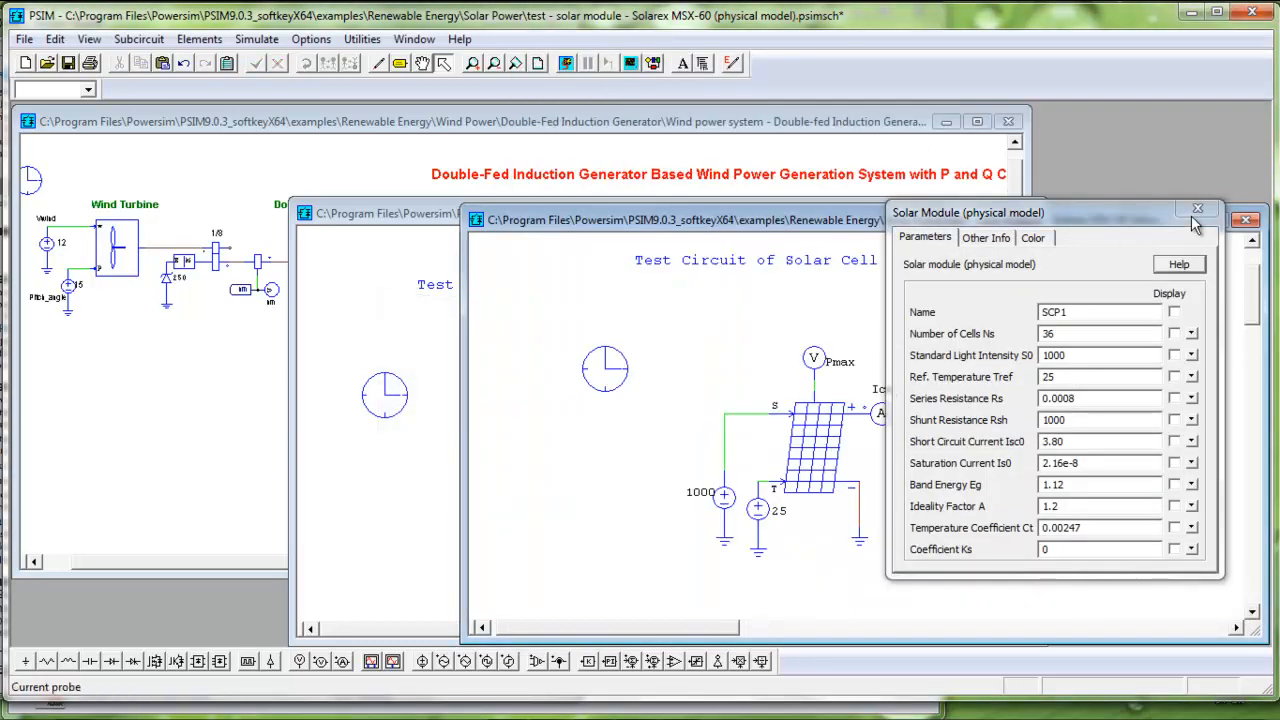
{"action": "left_click", "coordinate": [1198, 210]}
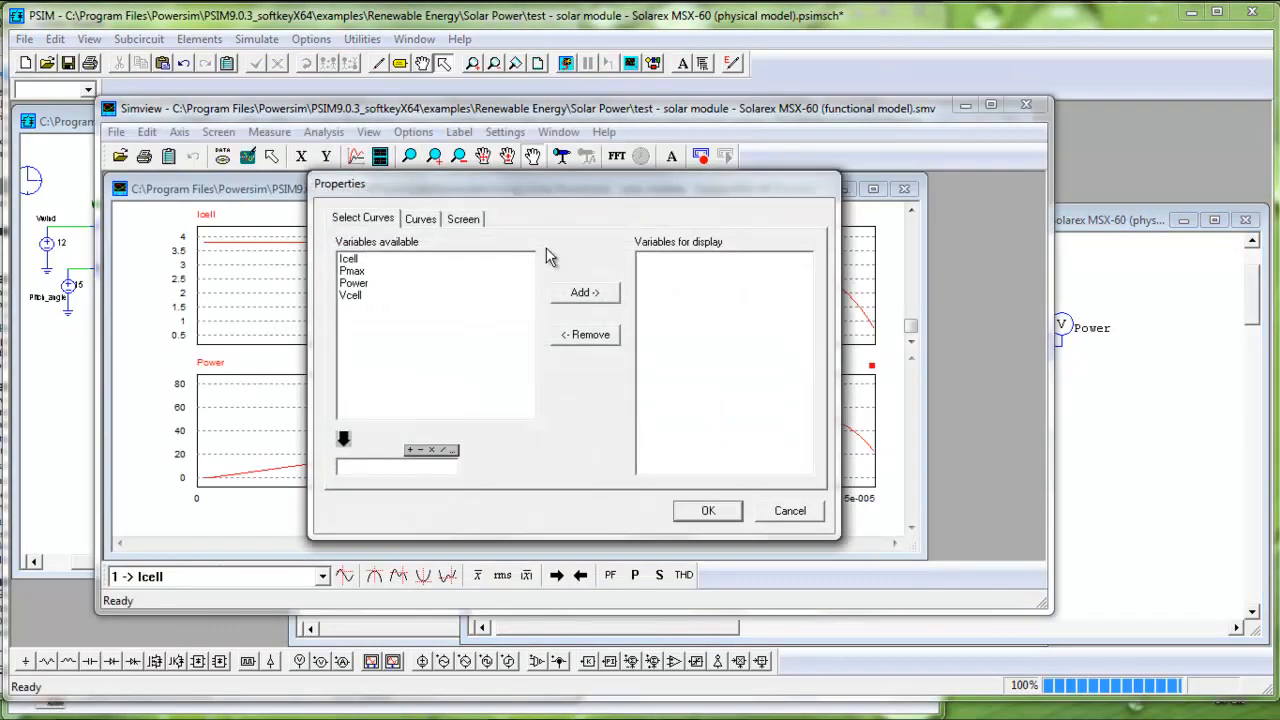
Plot the Icell curve in Simview, enlarge it, then return to the physical-model schematic
{"action": "left_click", "coordinate": [584, 292]}
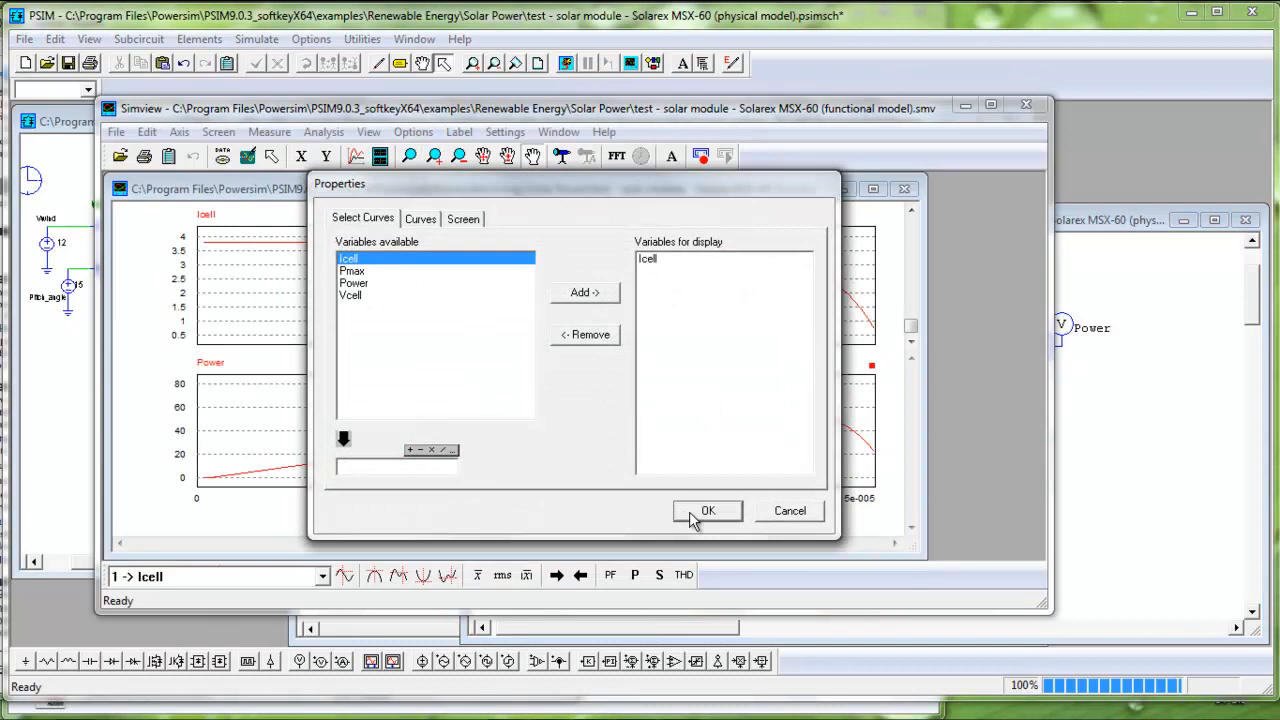
{"action": "left_click", "coordinate": [708, 510]}
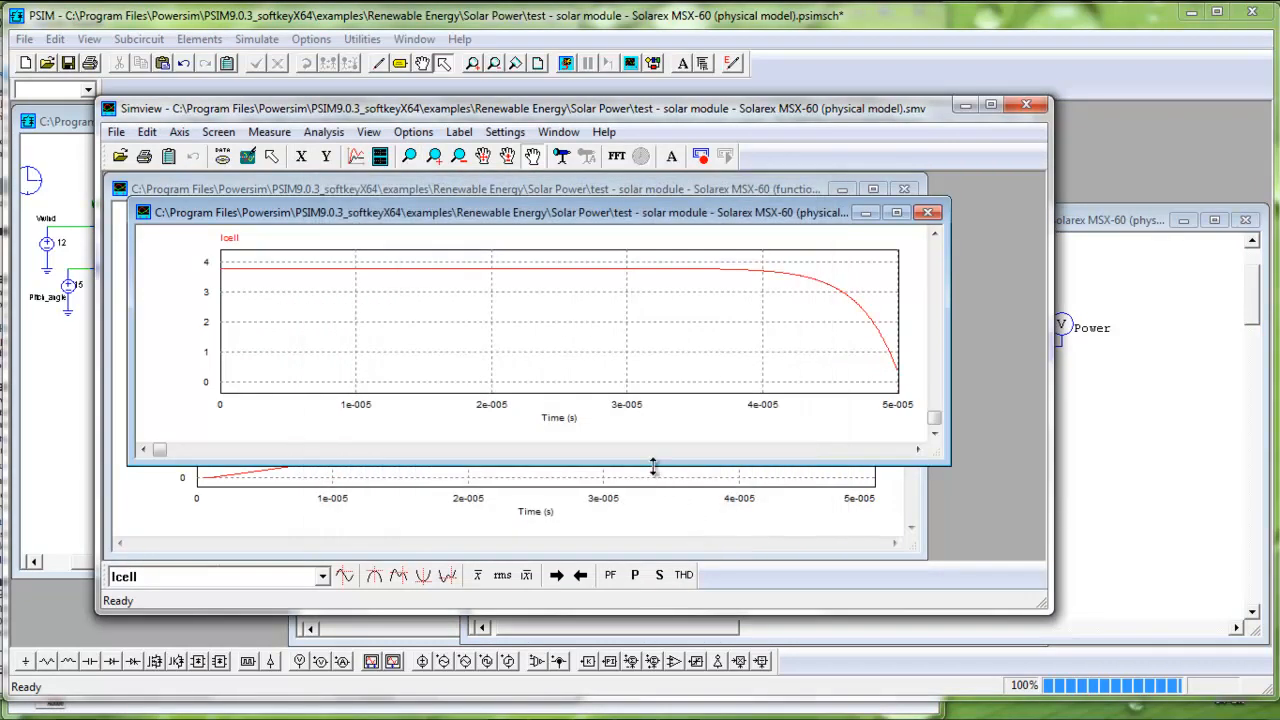
{"action": "left_click", "coordinate": [380, 156]}
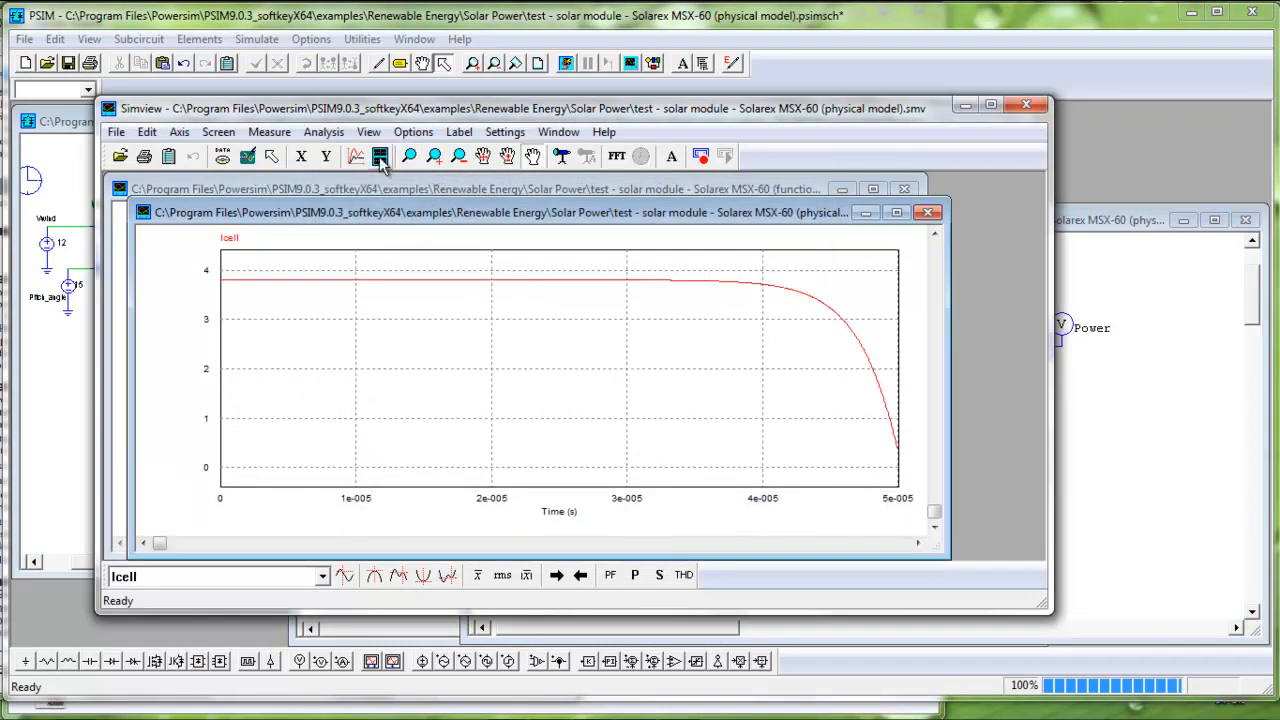
{"action": "left_click", "coordinate": [380, 156]}
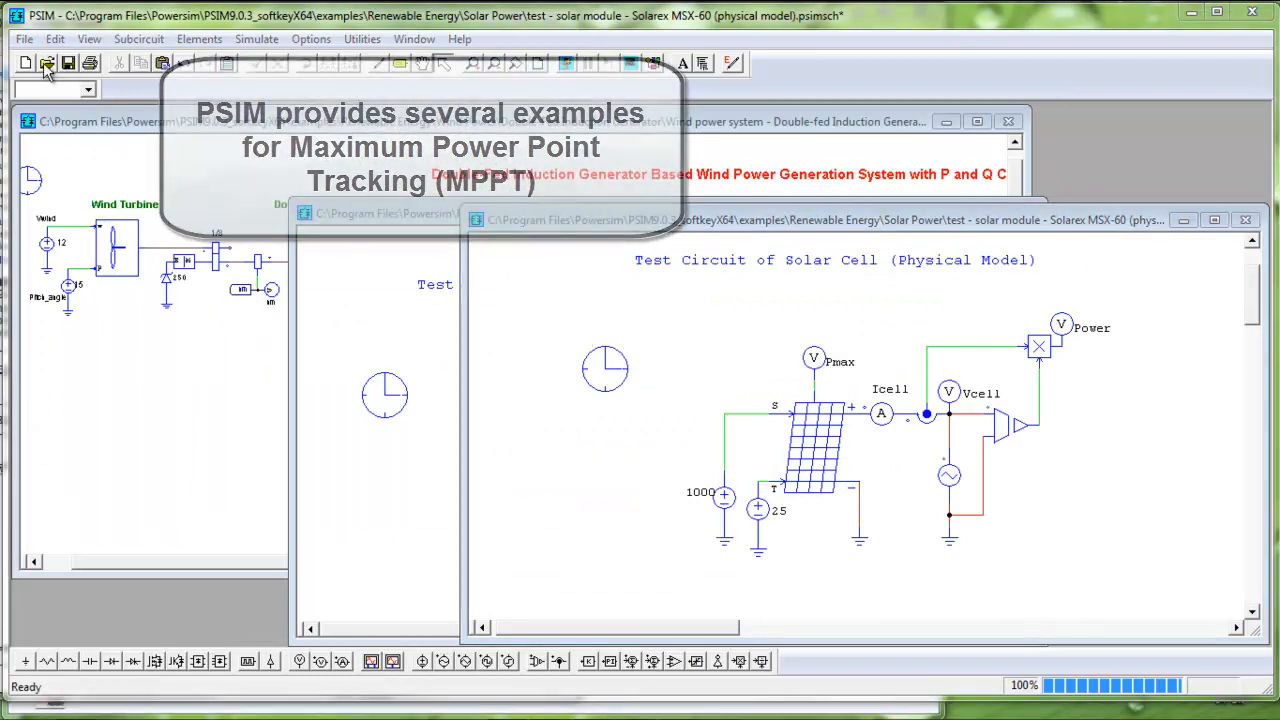
Load the Buck Converter MPPT Perturb & Observe example and display its Icell waveform
{"action": "left_click", "coordinate": [46, 62]}
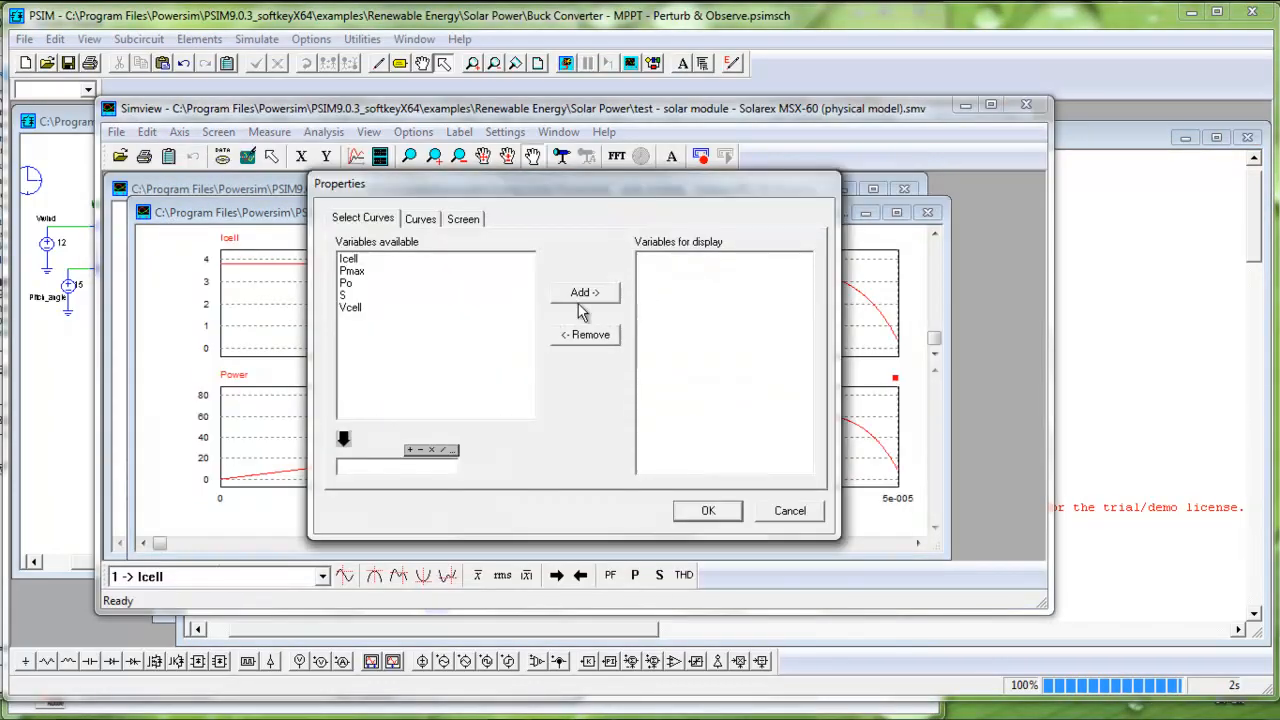
{"action": "left_click", "coordinate": [584, 292]}
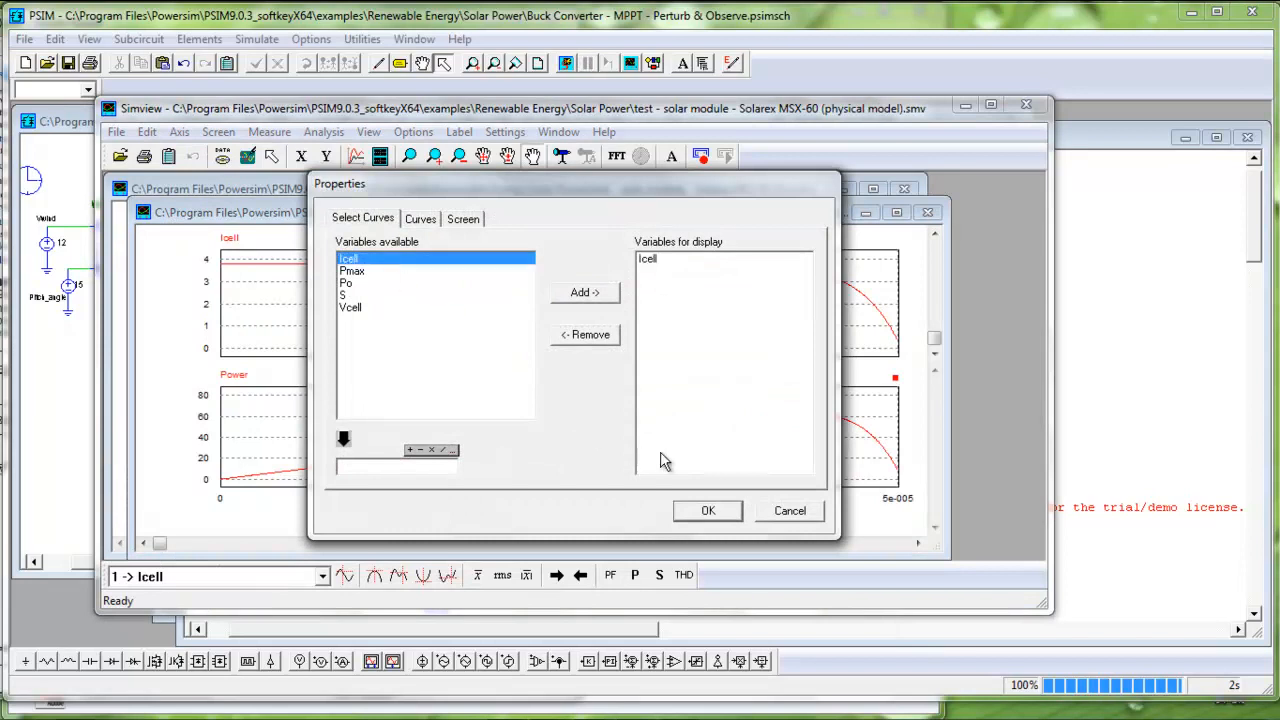
{"action": "left_click", "coordinate": [708, 510]}
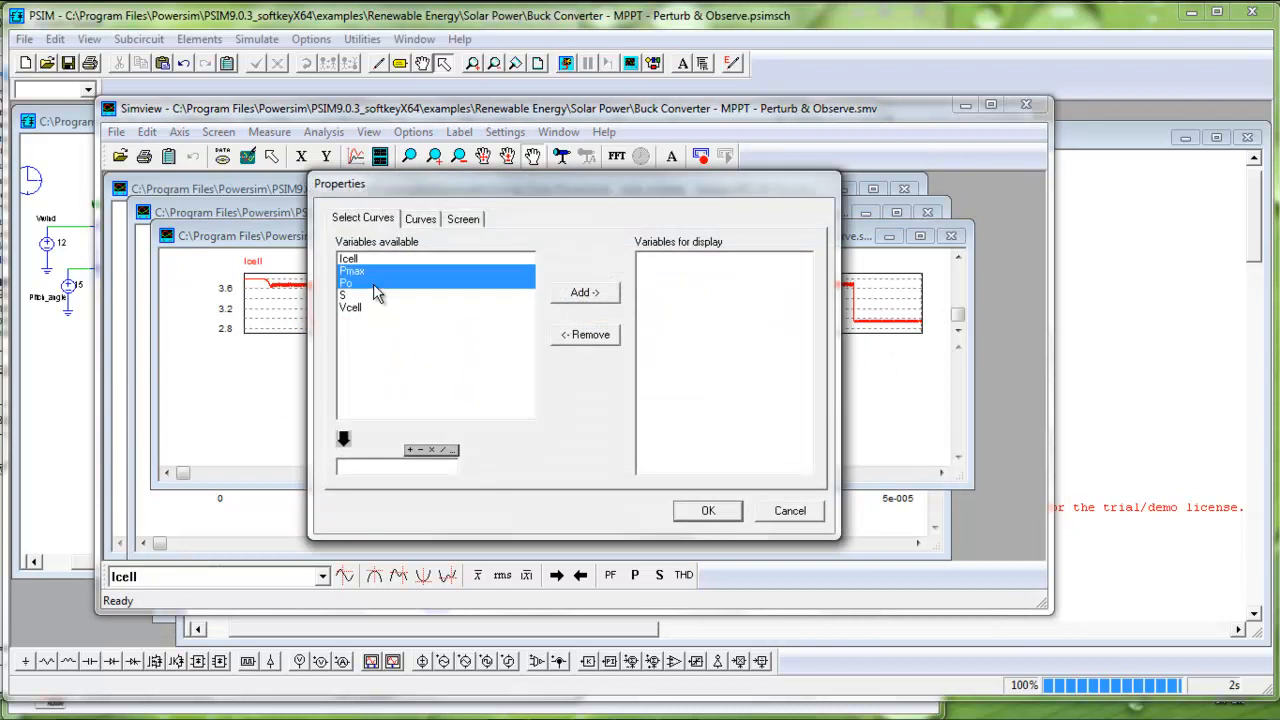
Display the Pmax and Po curves, then close Simview to return to the MPPT schematic
{"action": "left_click", "coordinate": [584, 292]}
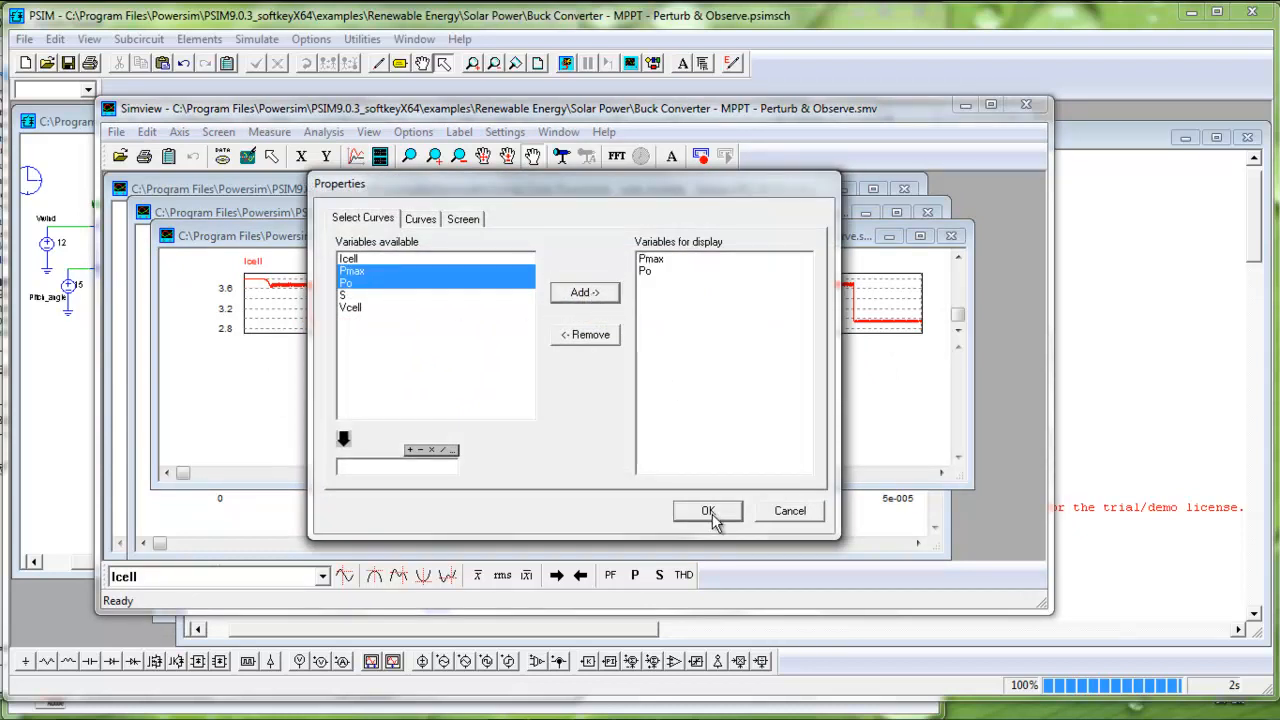
{"action": "left_click", "coordinate": [708, 512]}
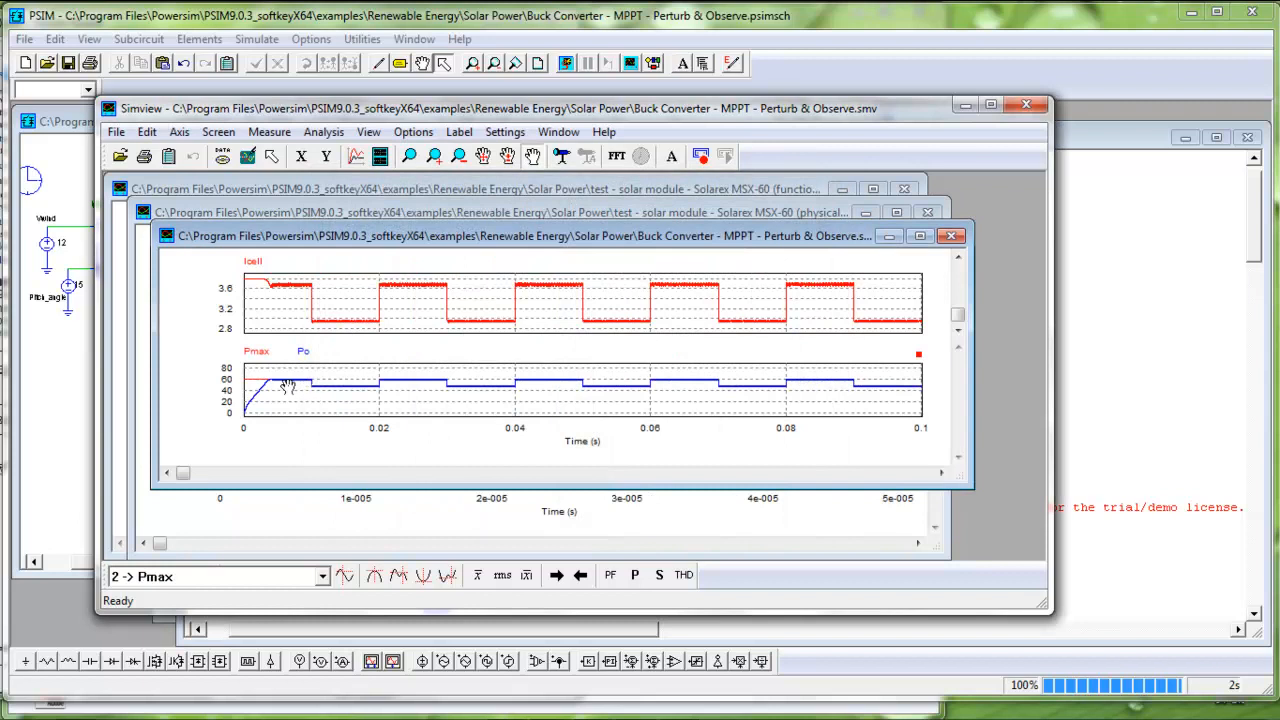
{"action": "left_click", "coordinate": [408, 156]}
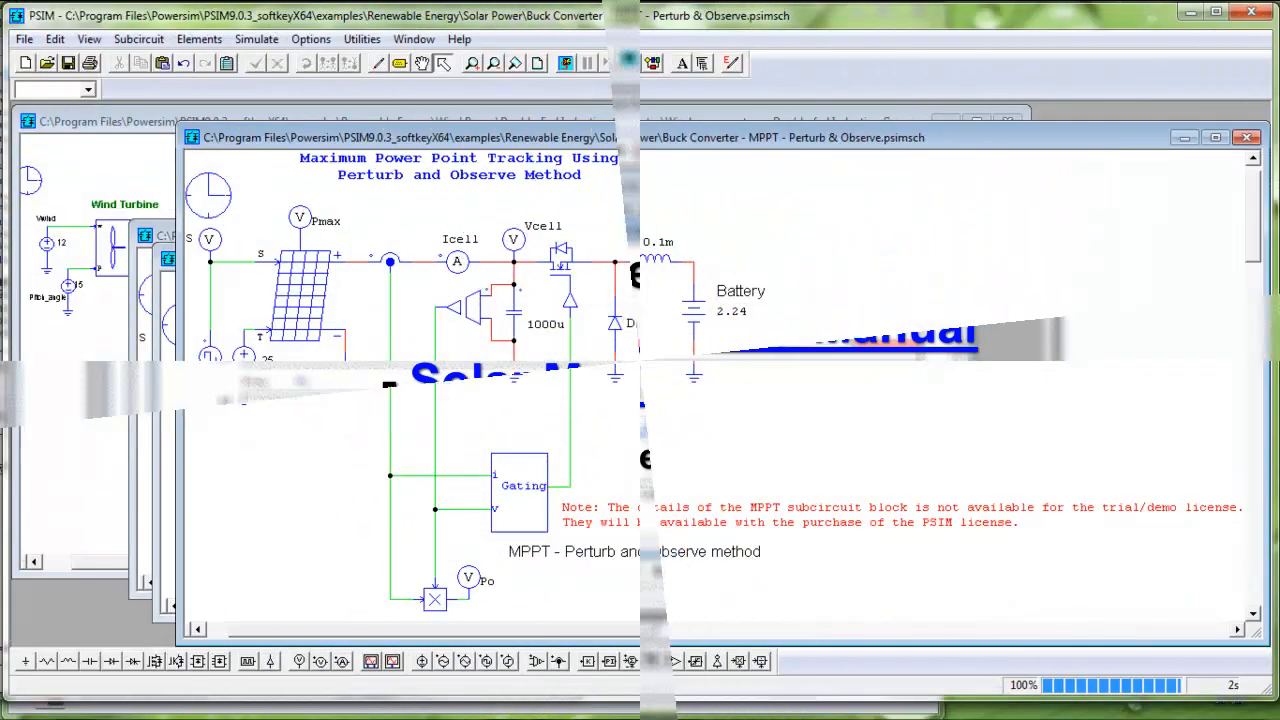
{"action": "left_click", "coordinate": [88, 38]}
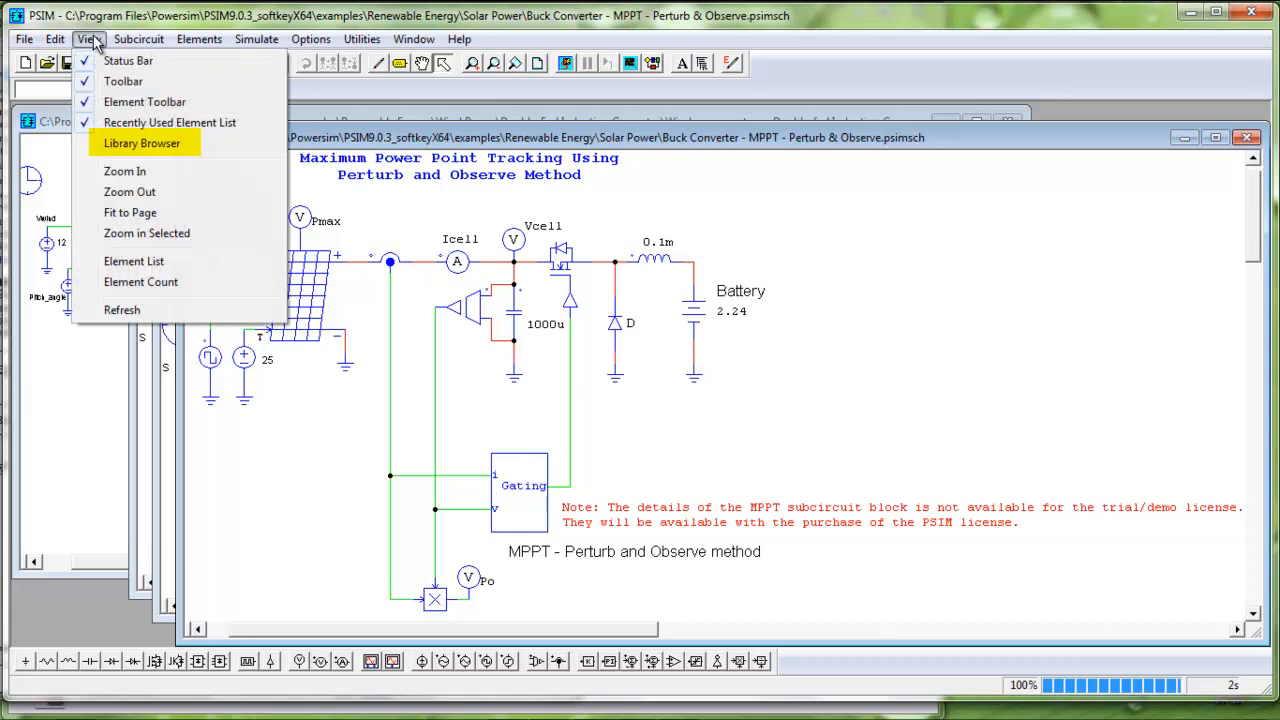
{"action": "left_click", "coordinate": [140, 144]}
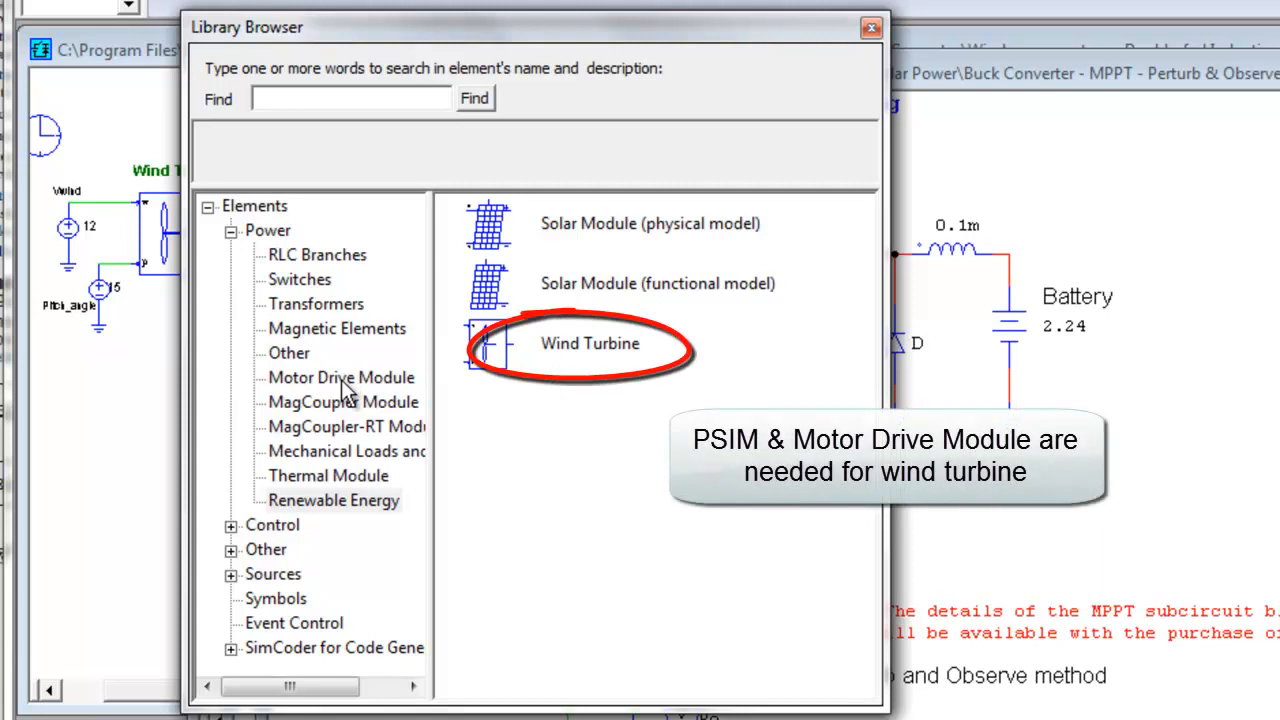
{"action": "left_click", "coordinate": [340, 376]}
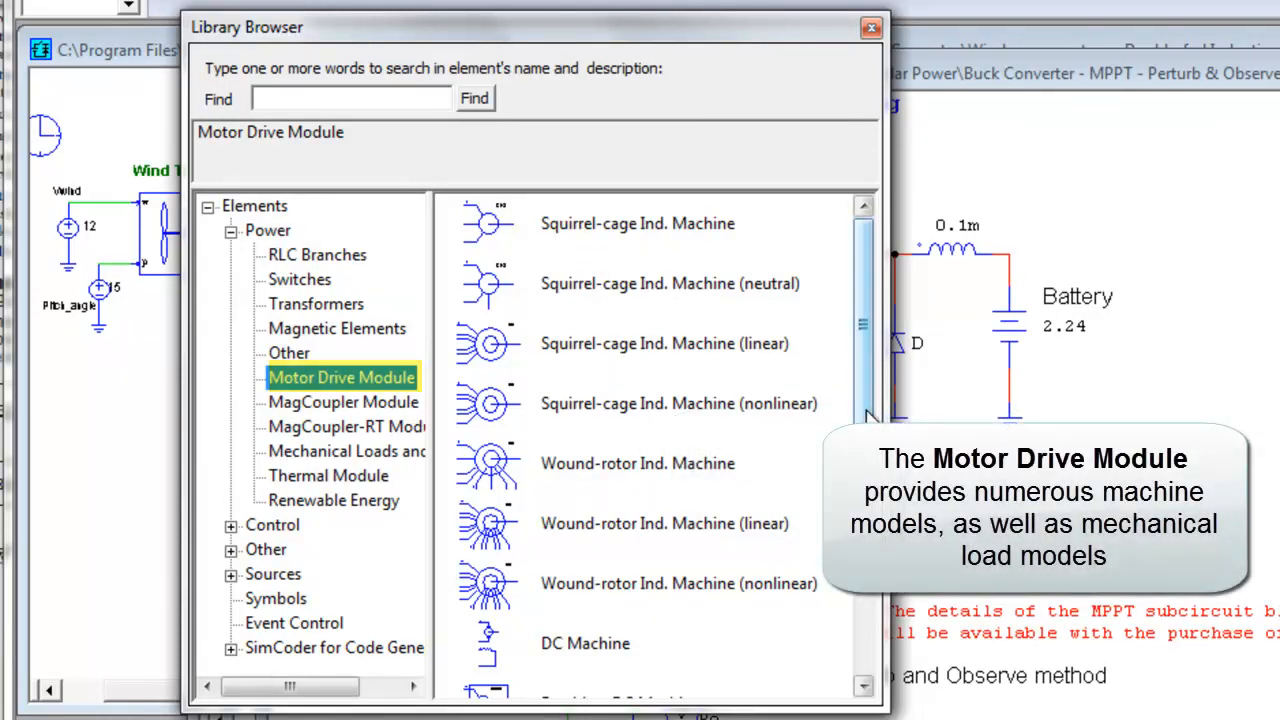
{"action": "scroll", "scroll_direction": "down", "scroll_amount": 3}
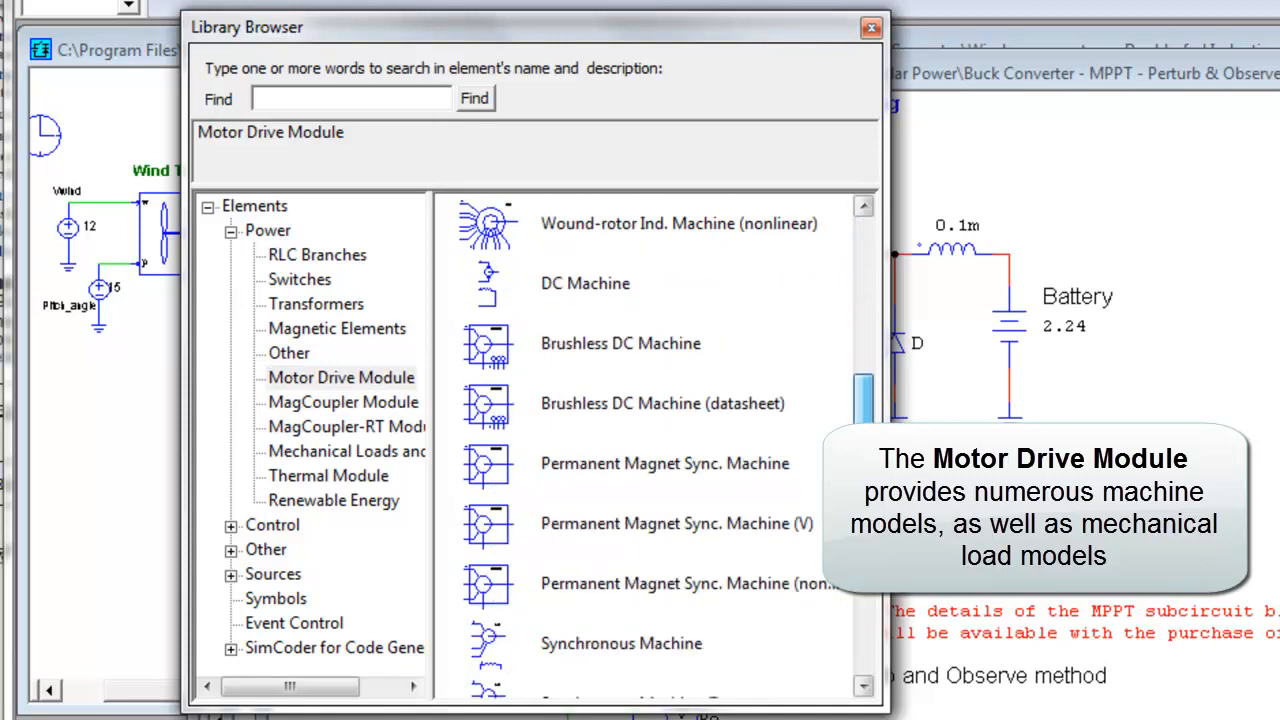
{"action": "left_click", "coordinate": [378, 452]}
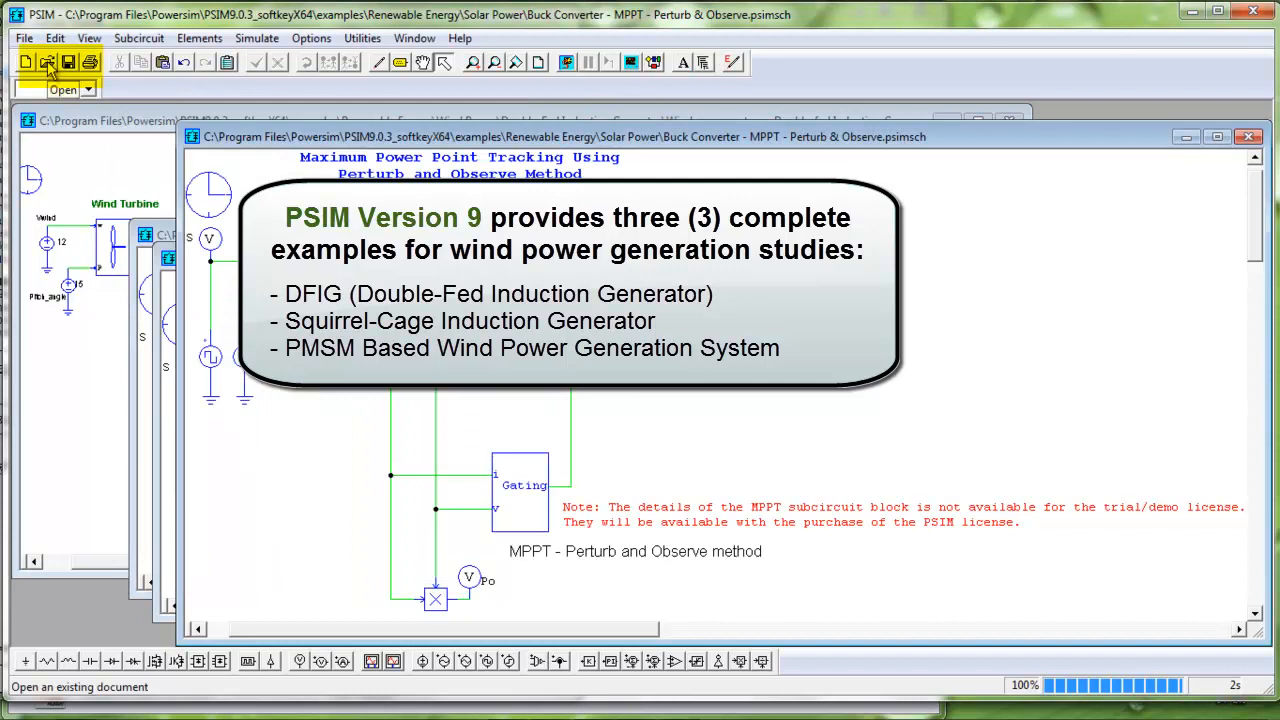
Load the Double-Fed Induction Generator wind power system example and scroll through its control sections
{"action": "left_click", "coordinate": [48, 62]}
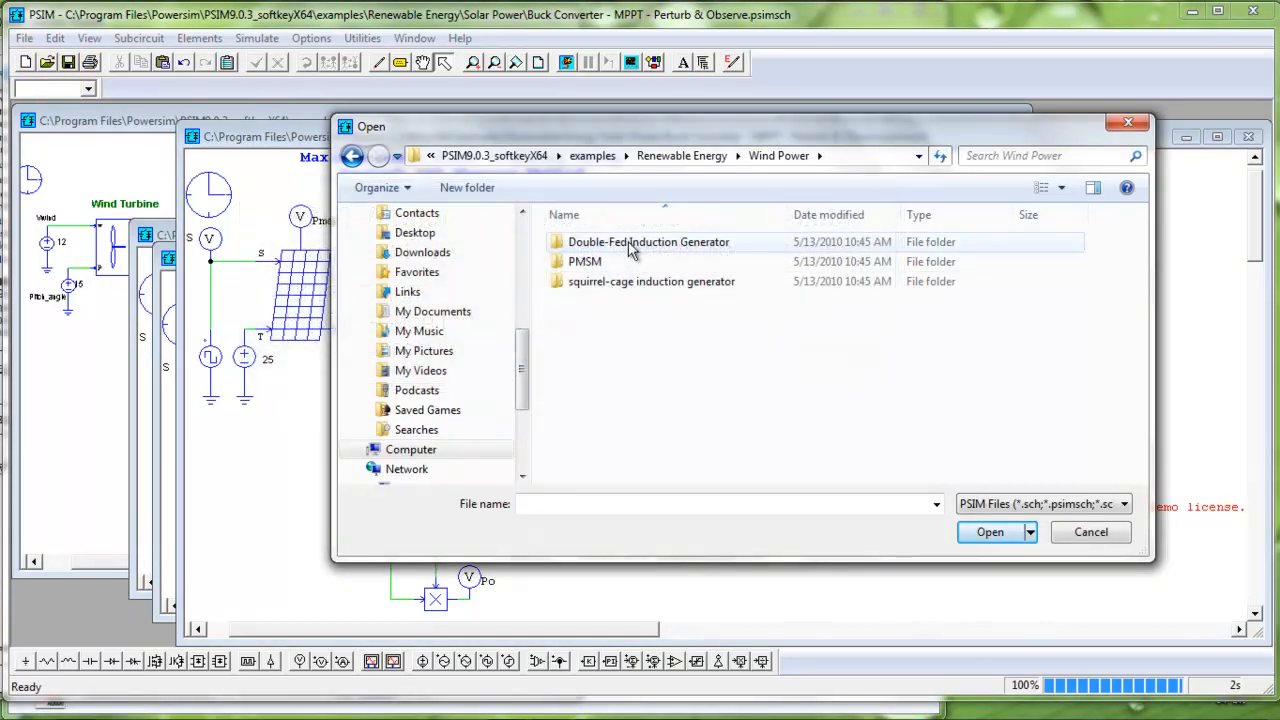
{"action": "double_click", "coordinate": [648, 240]}
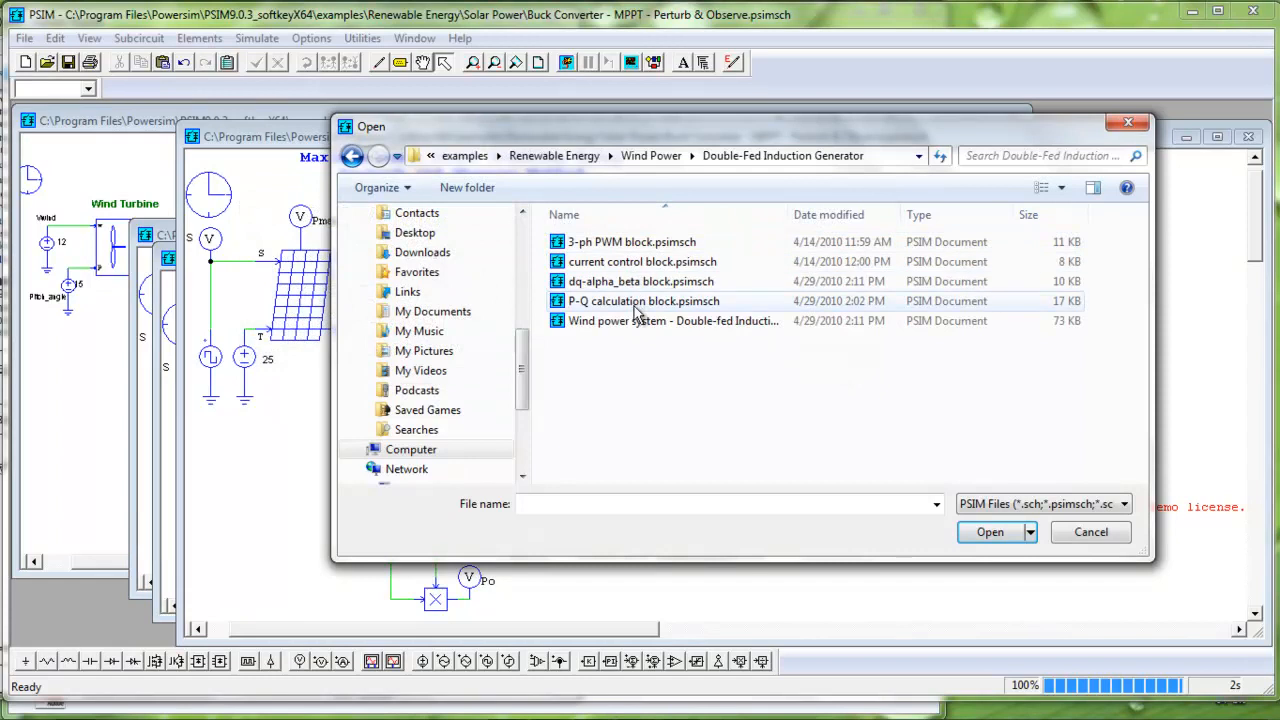
{"action": "double_click", "coordinate": [670, 320]}
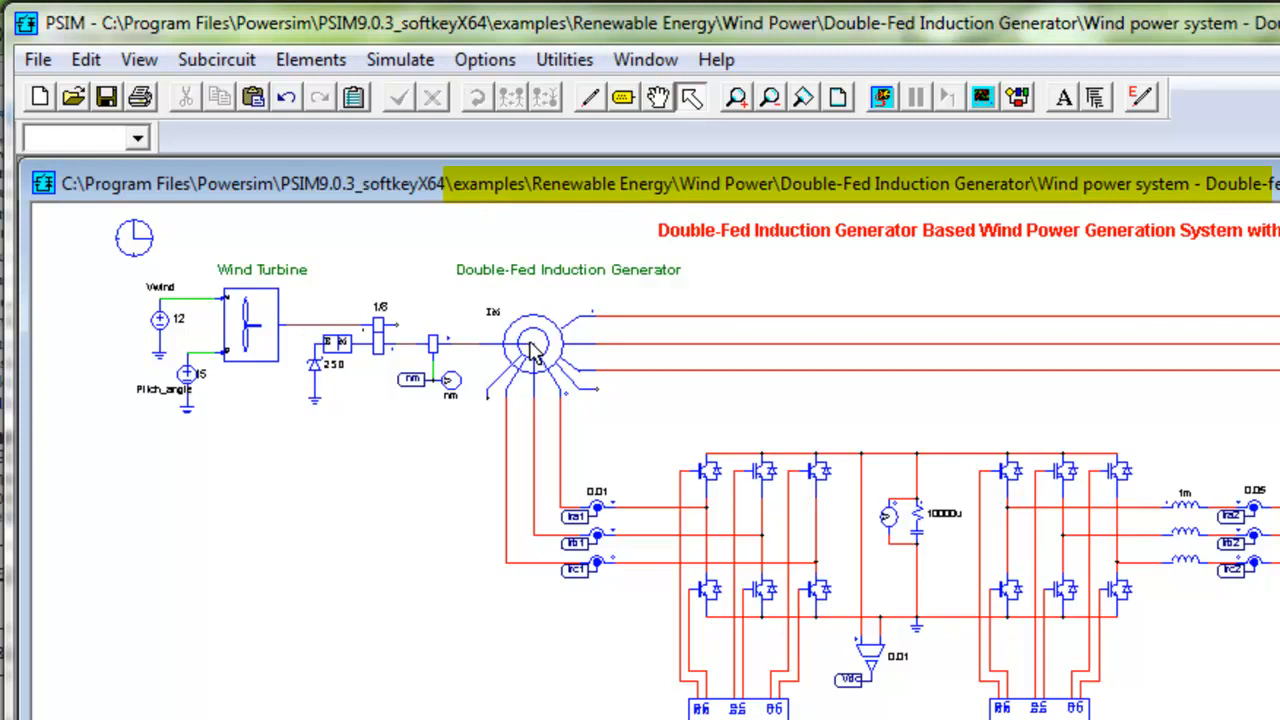
{"action": "mouse_move", "coordinate": [616, 550]}
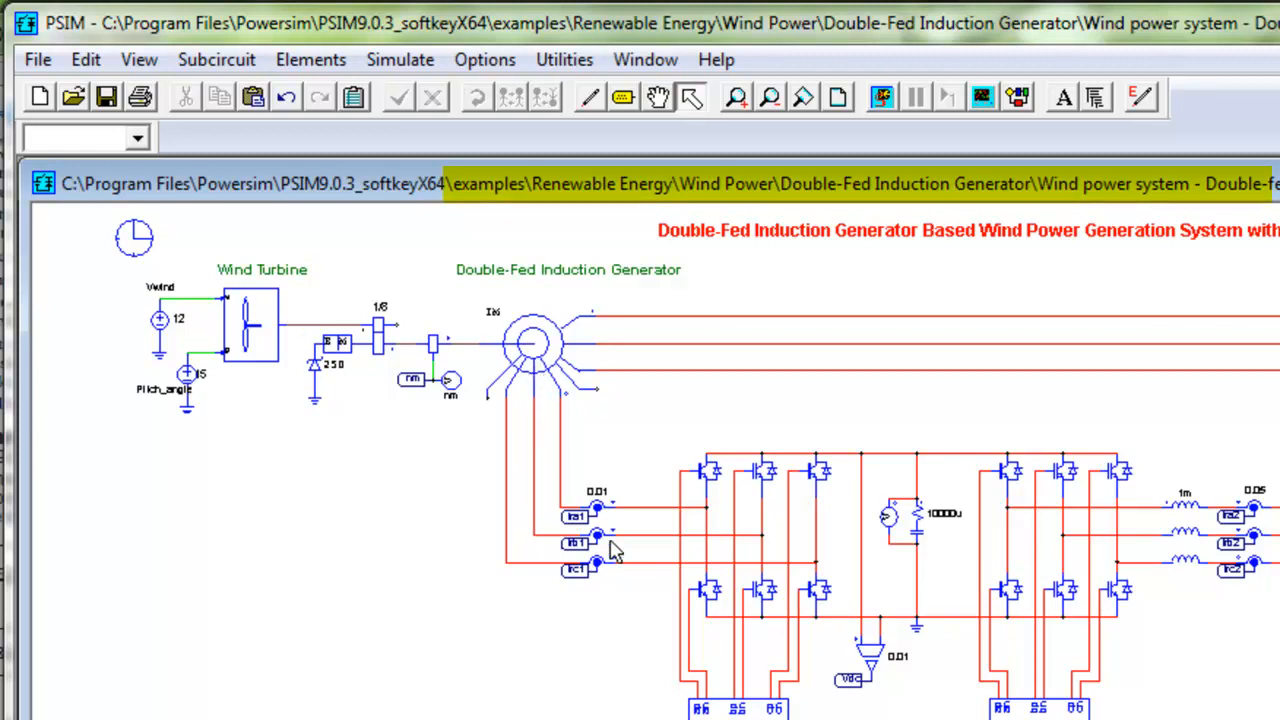
{"action": "mouse_move", "coordinate": [584, 516]}
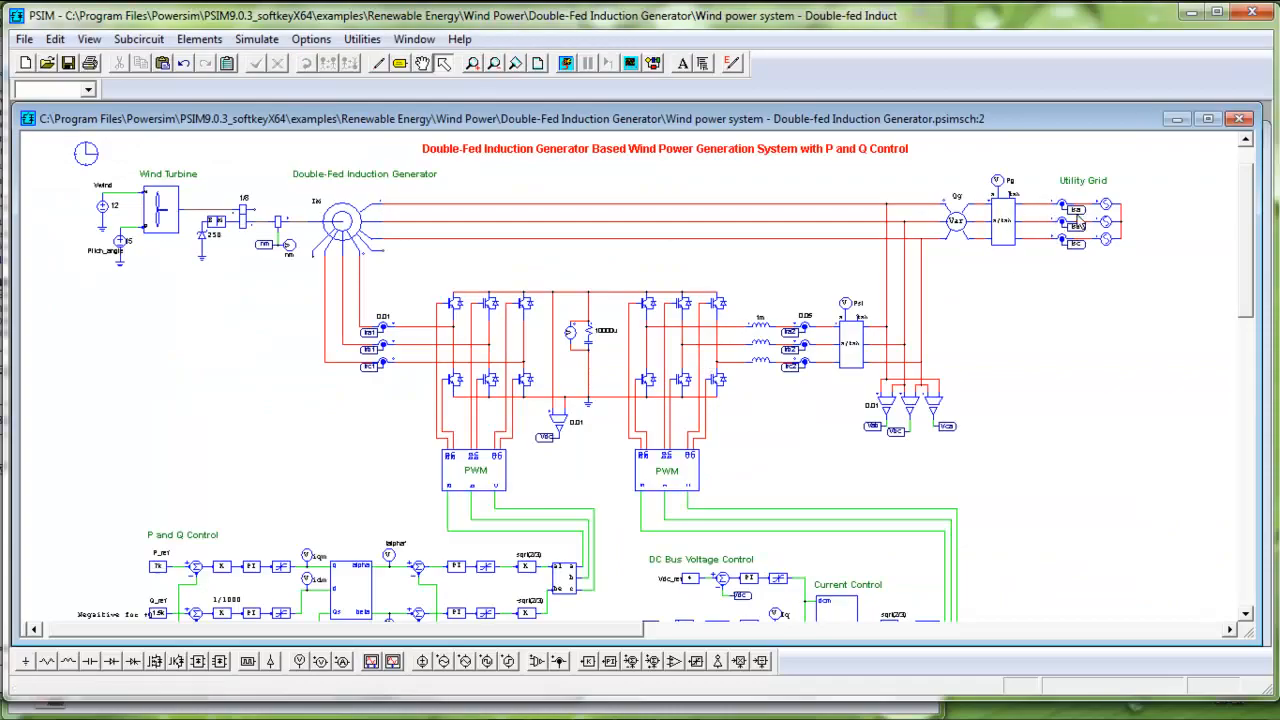
{"action": "mouse_move", "coordinate": [1082, 408]}
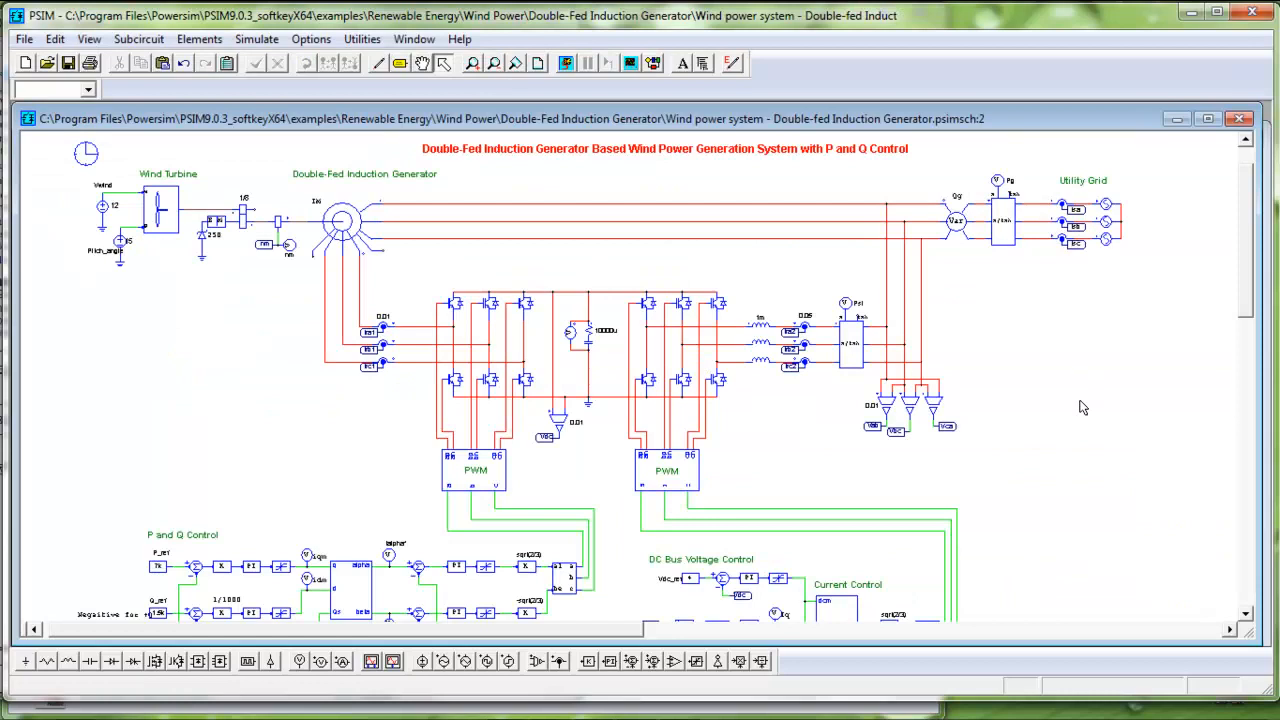
{"action": "scroll", "scroll_direction": "down", "scroll_amount": 3}
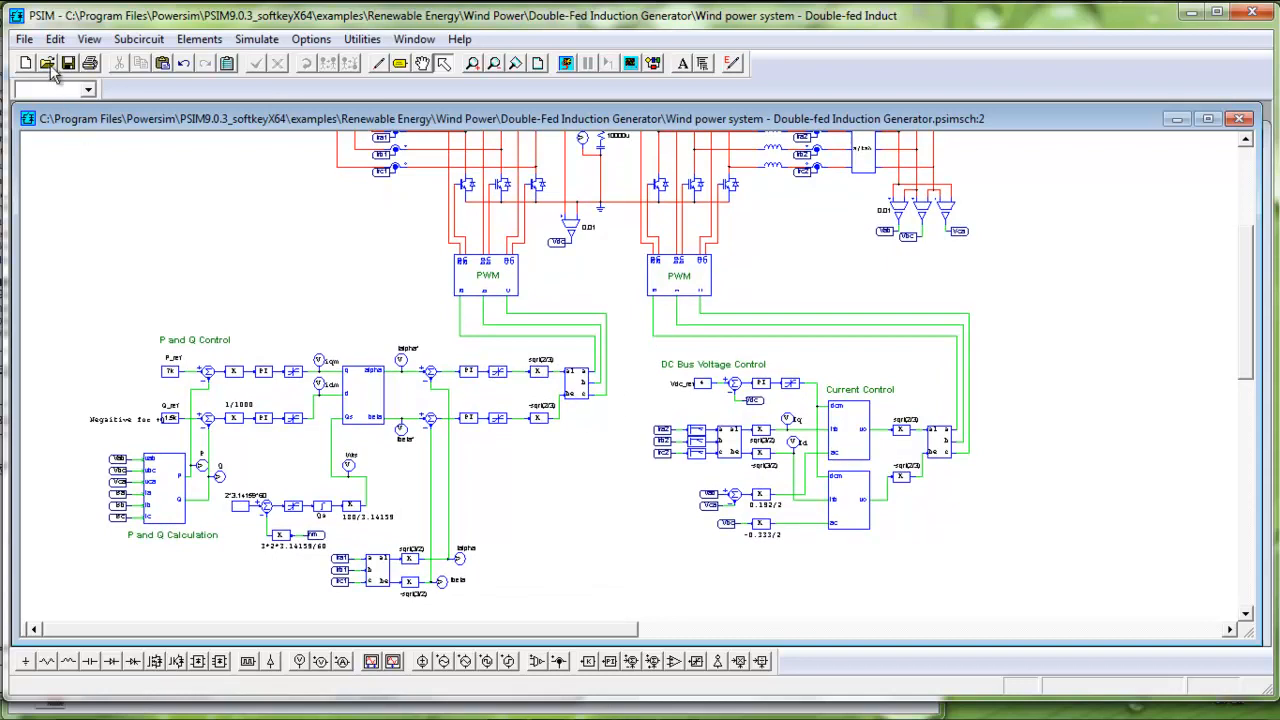
Load the squirrel-cage induction generator wind power system example alongside the double-fed one
{"action": "left_click", "coordinate": [46, 62]}
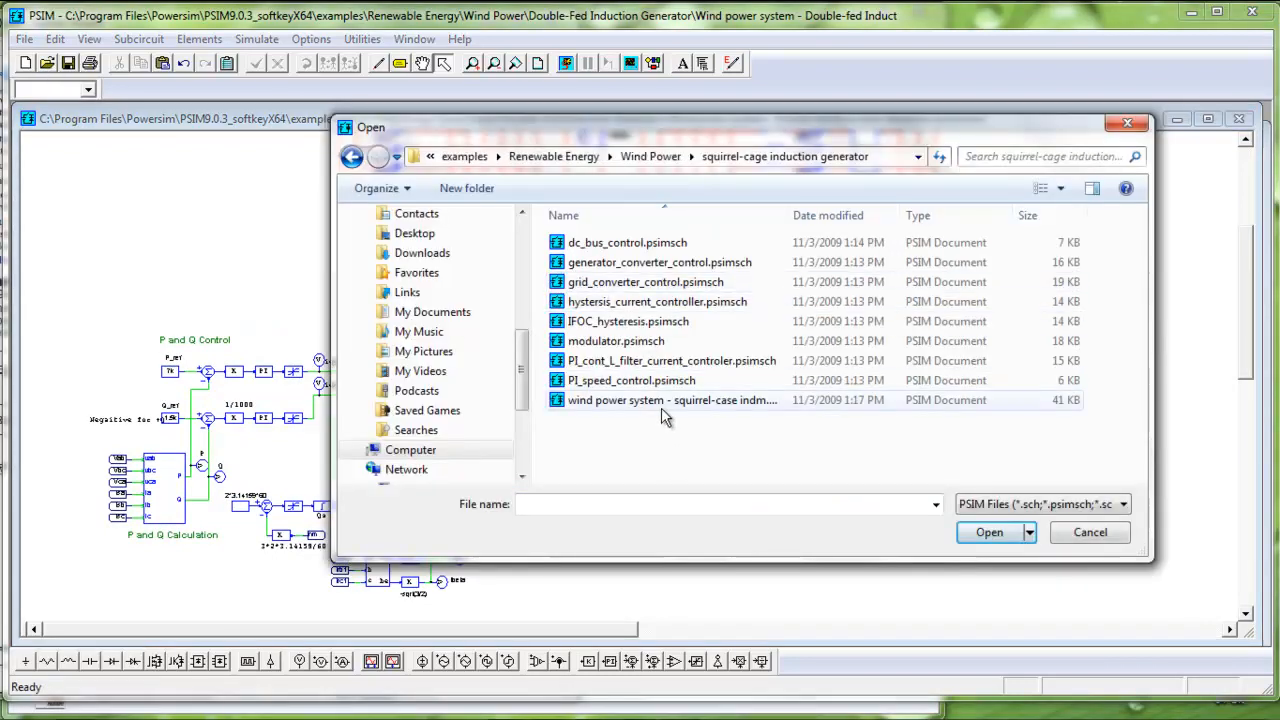
{"action": "double_click", "coordinate": [672, 400]}
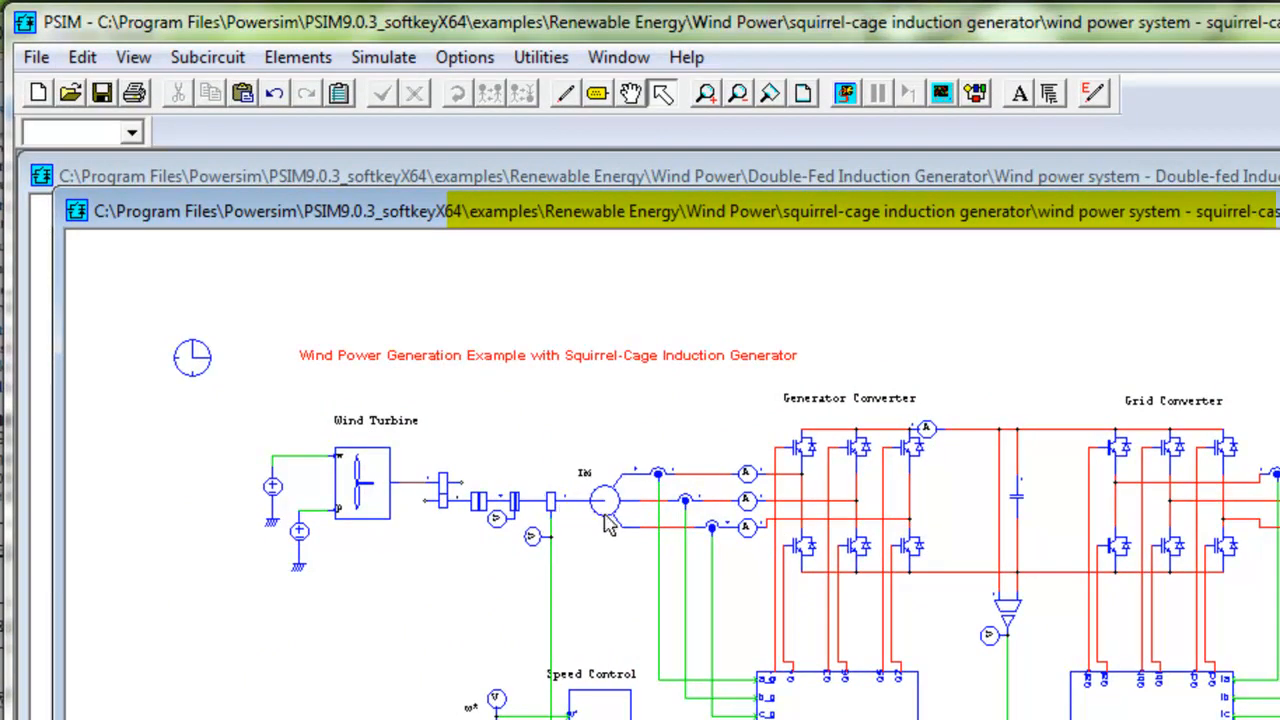
{"action": "mouse_move", "coordinate": [610, 524]}
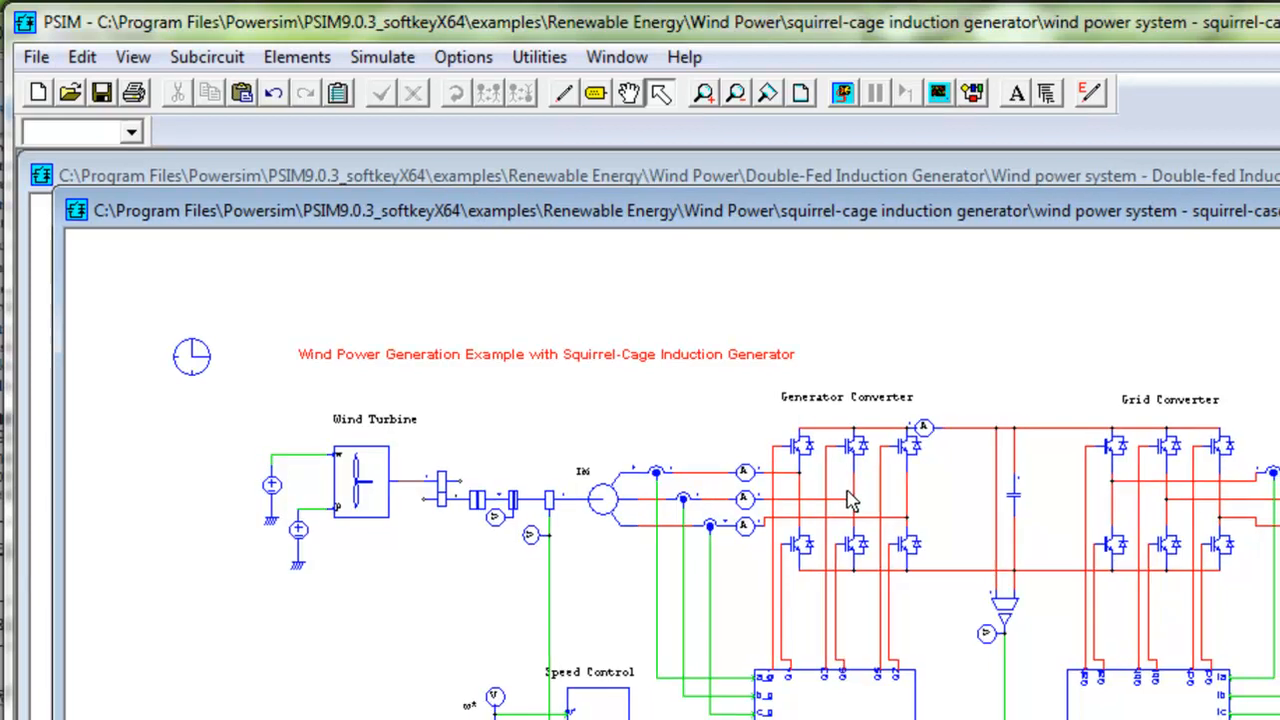
{"action": "left_click", "coordinate": [1216, 16]}
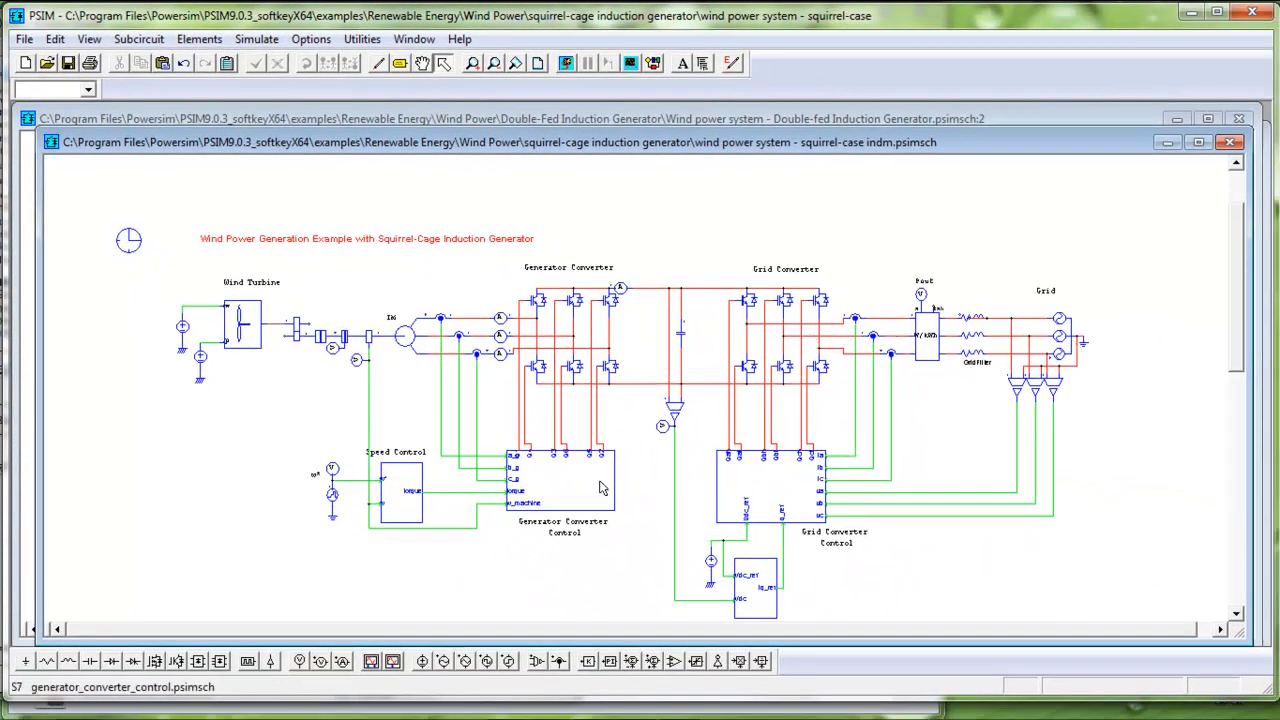
{"action": "mouse_move", "coordinate": [576, 490]}
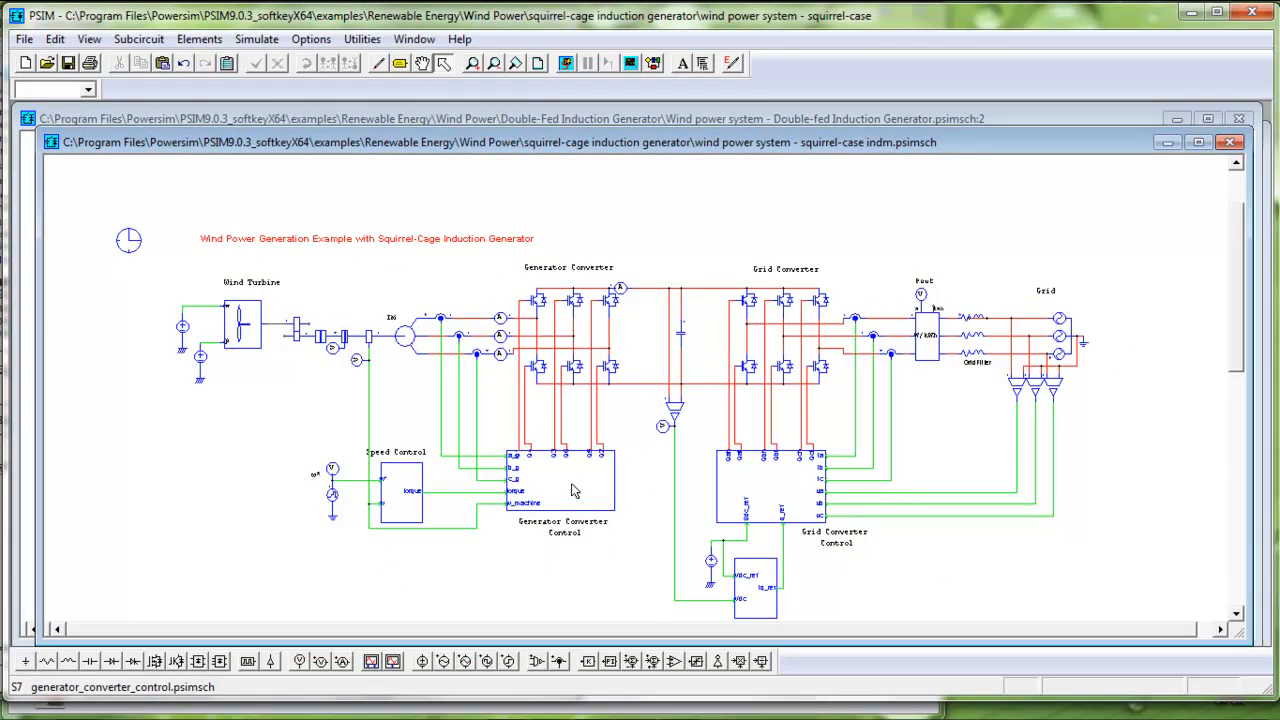
{"action": "mouse_move", "coordinate": [776, 498]}
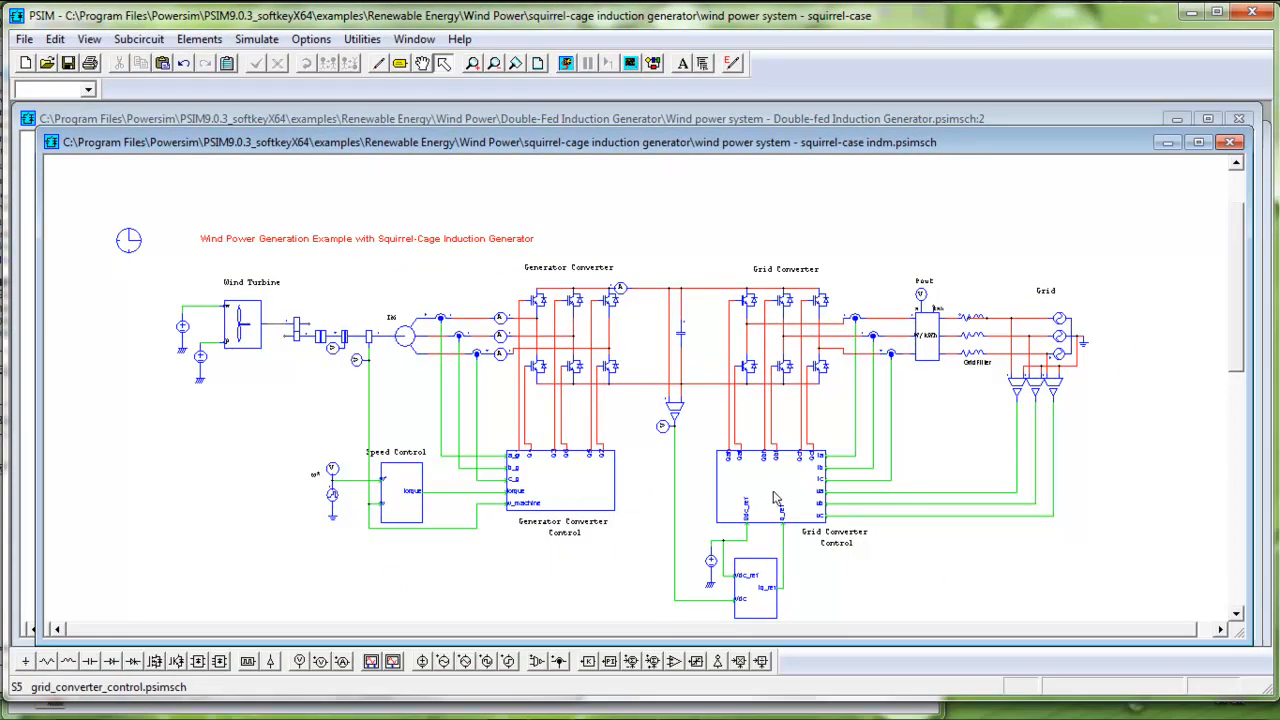
{"action": "mouse_move", "coordinate": [424, 344]}
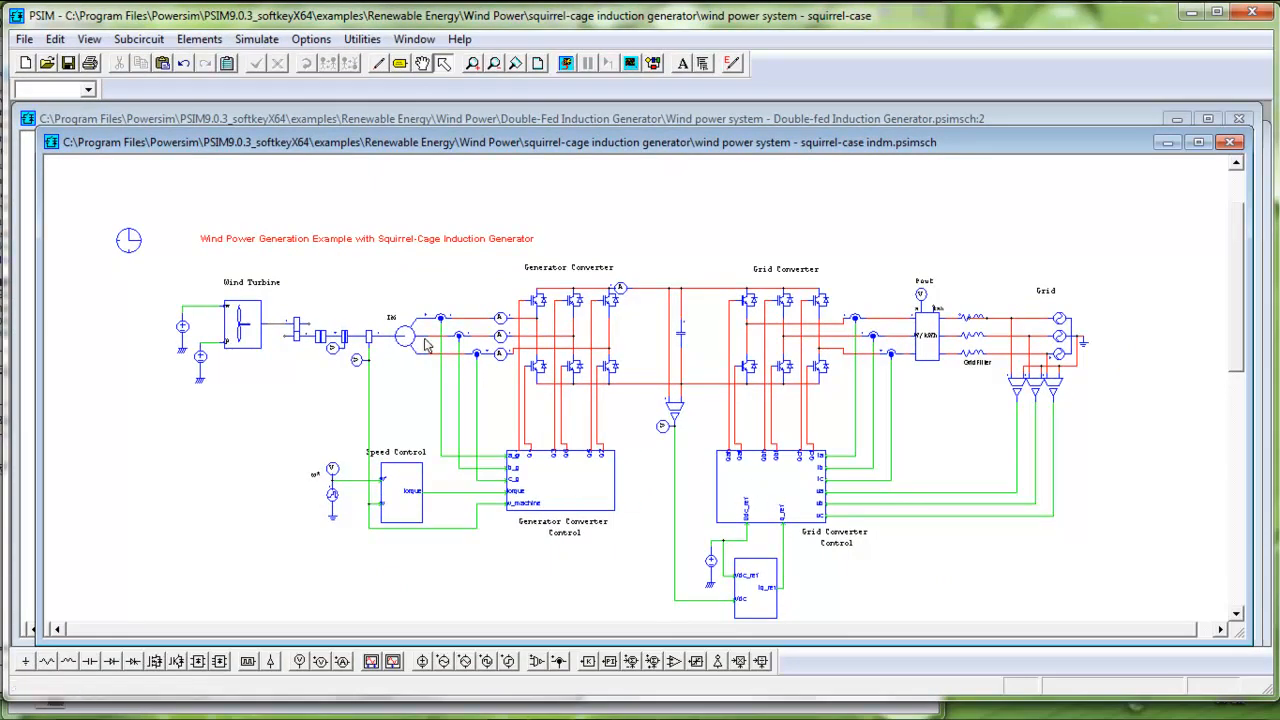
Begin loading the Wind power system - PMSM example from the Wind Power folder
{"action": "left_click", "coordinate": [46, 62]}
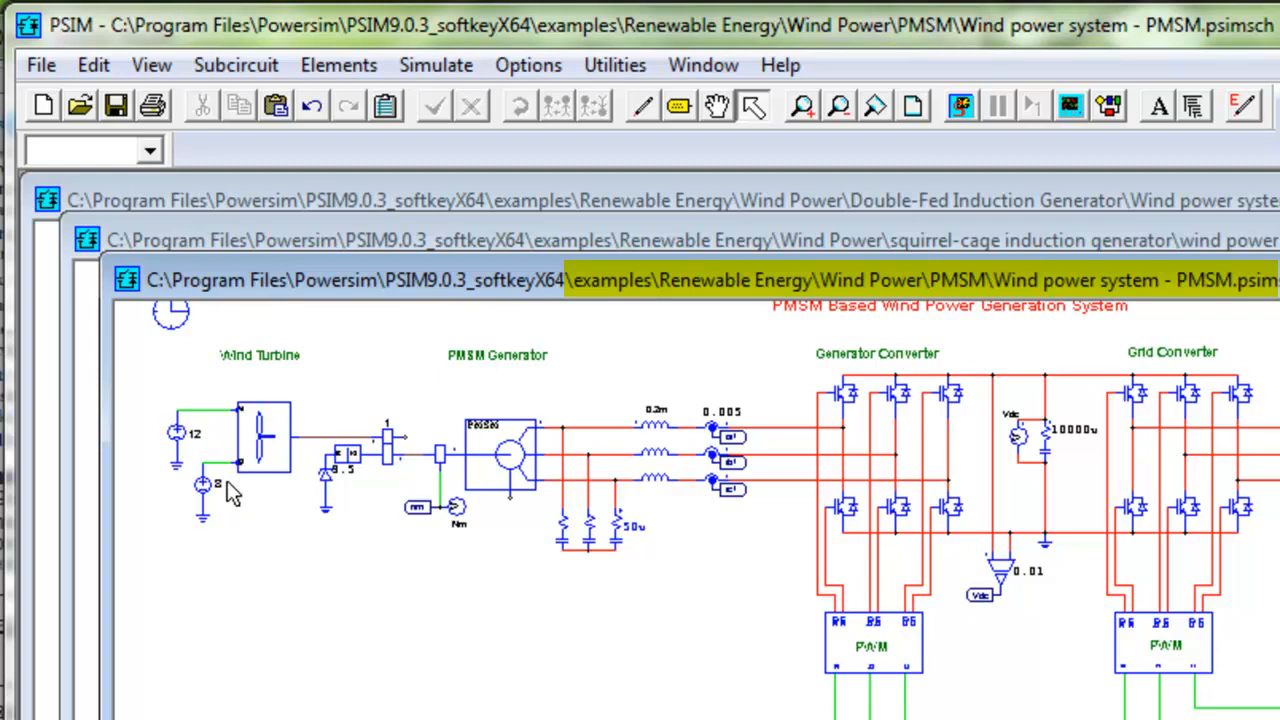
{"action": "mouse_move", "coordinate": [492, 464]}
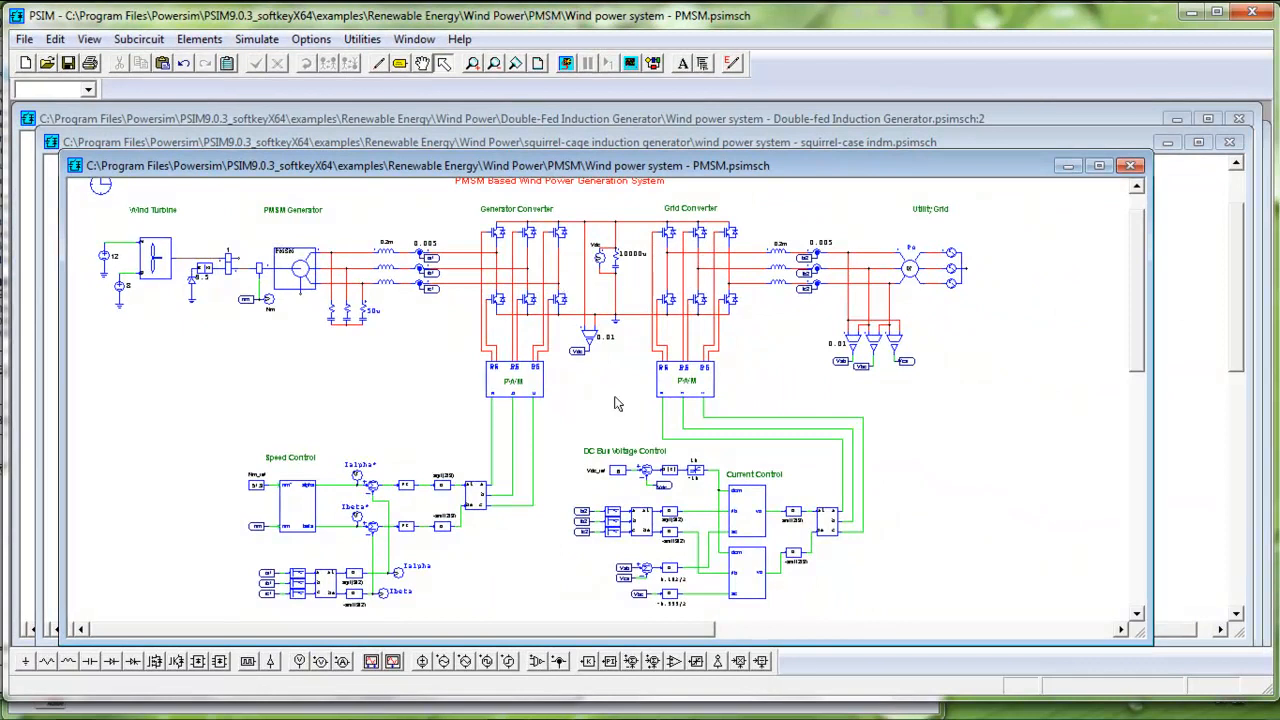
{"action": "mouse_move", "coordinate": [490, 572]}
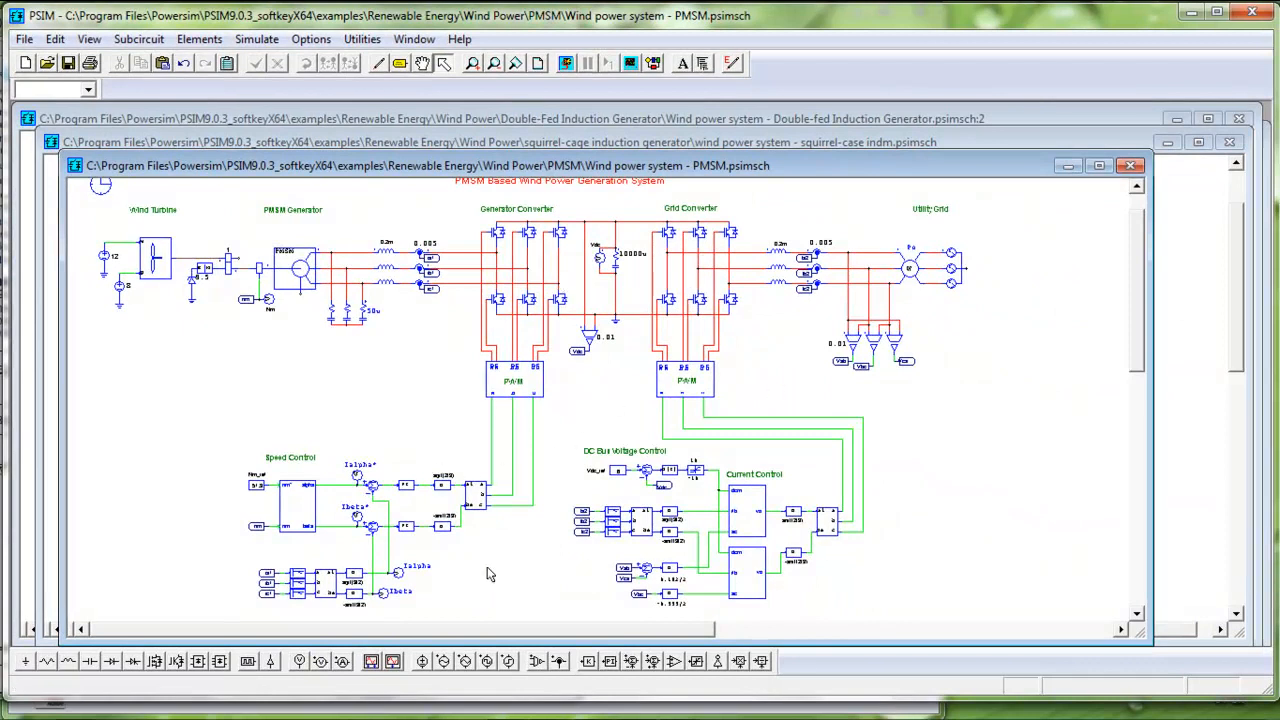